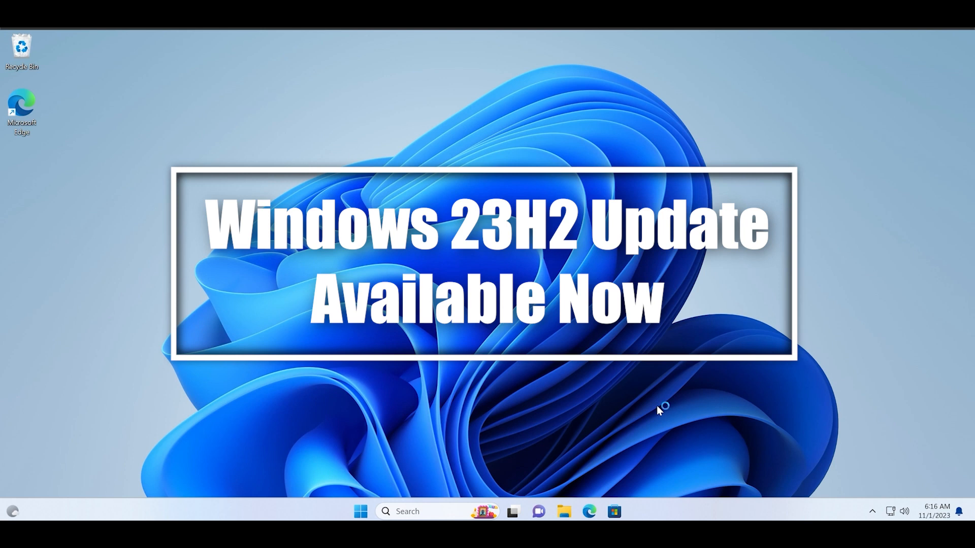
mouse_move(658, 410)
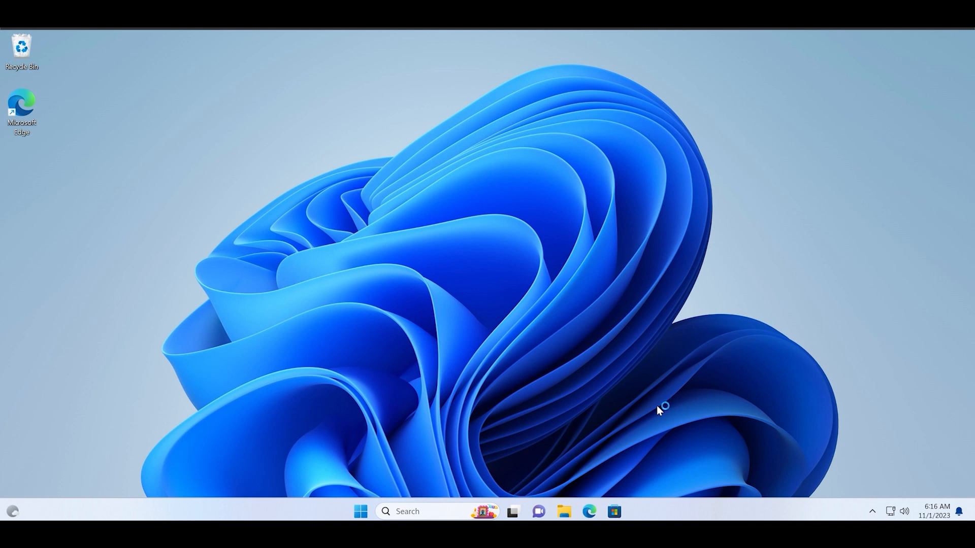
mouse_move(658, 410)
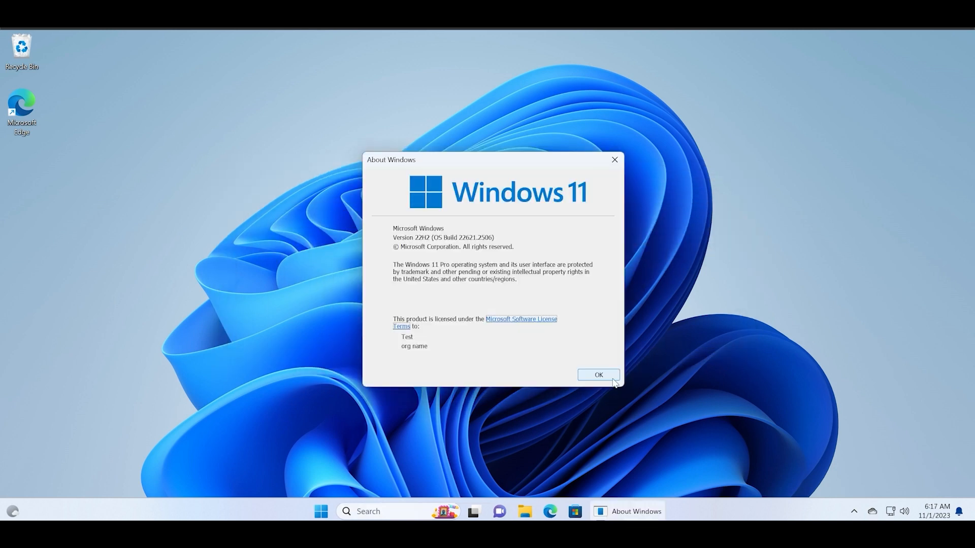
Dismiss the 22H2 version details, open Settings, and start downloading Windows 11 version 23H2
left_click(597, 375)
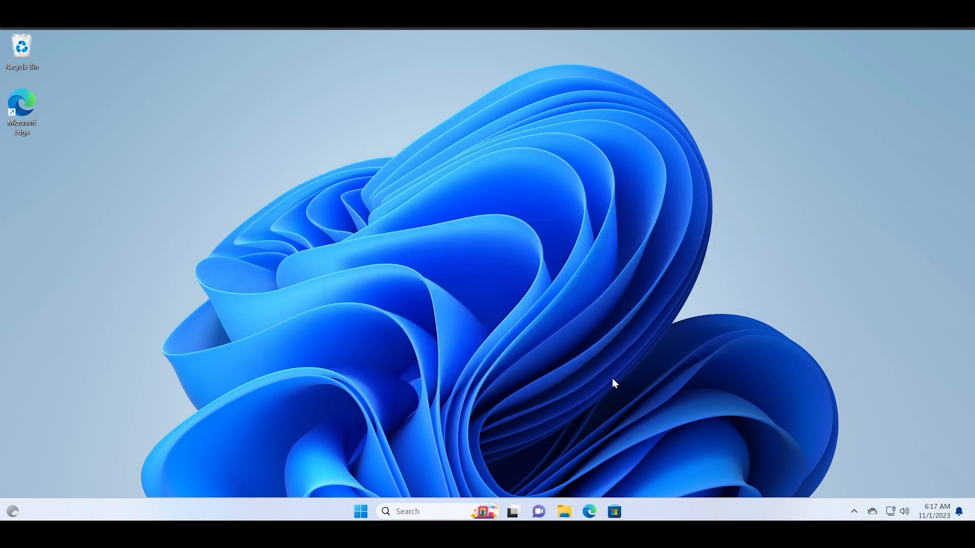
left_click(359, 512)
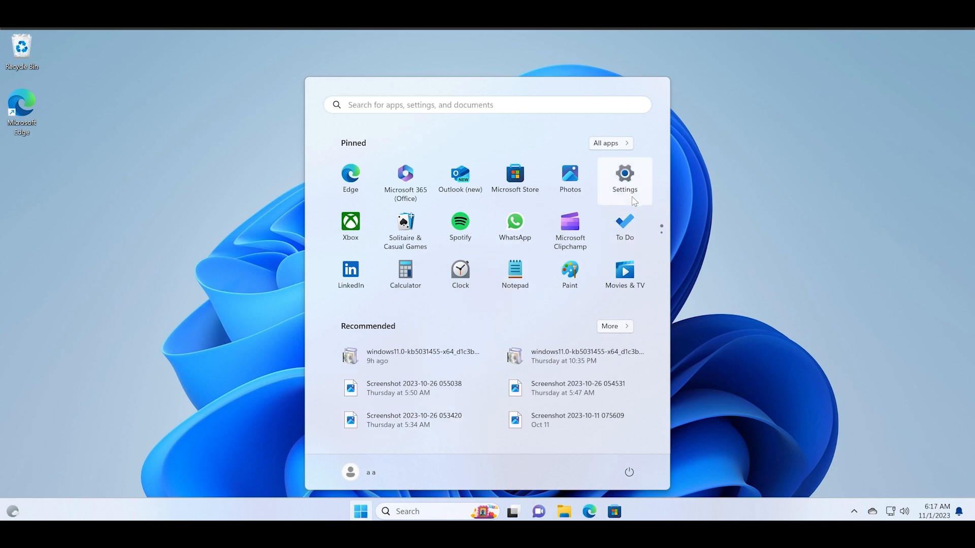
left_click(623, 177)
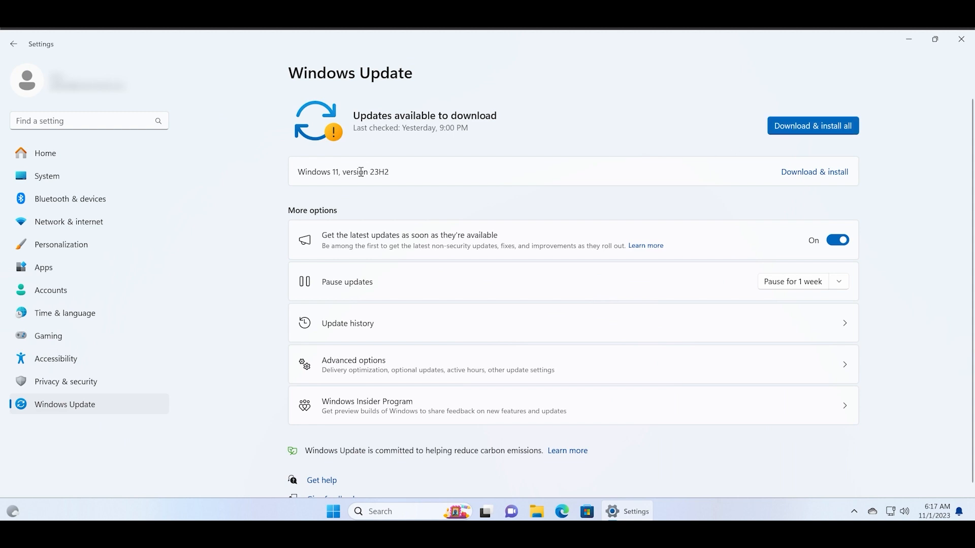
mouse_move(319, 177)
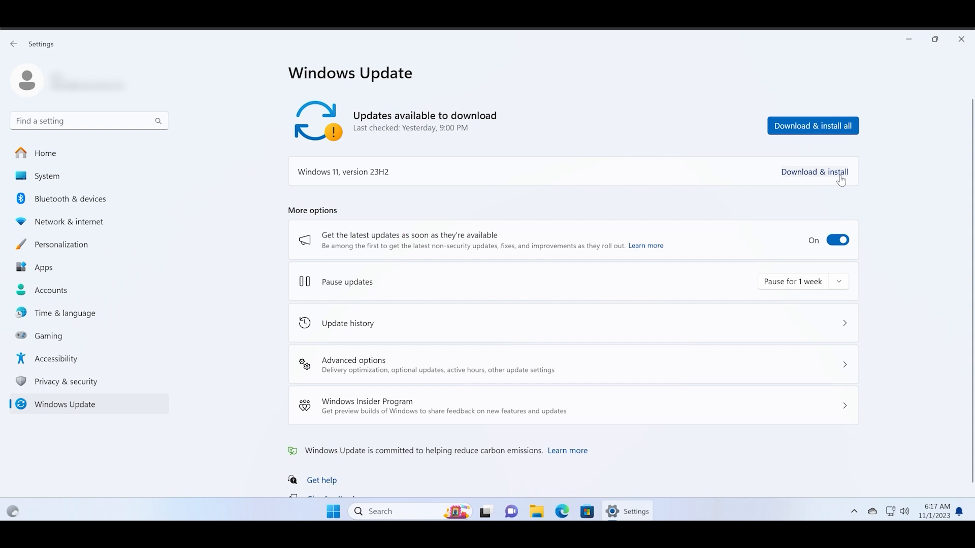
left_click(814, 172)
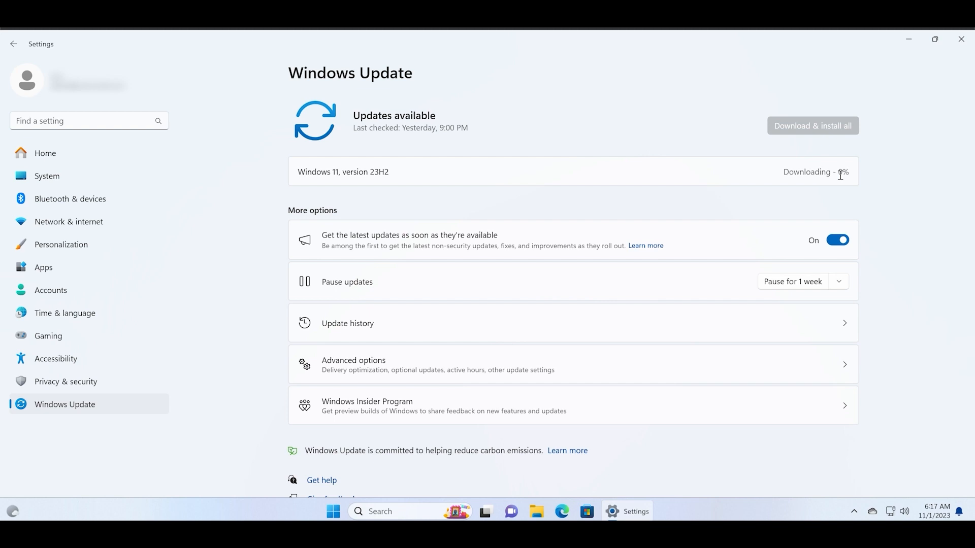
mouse_move(876, 215)
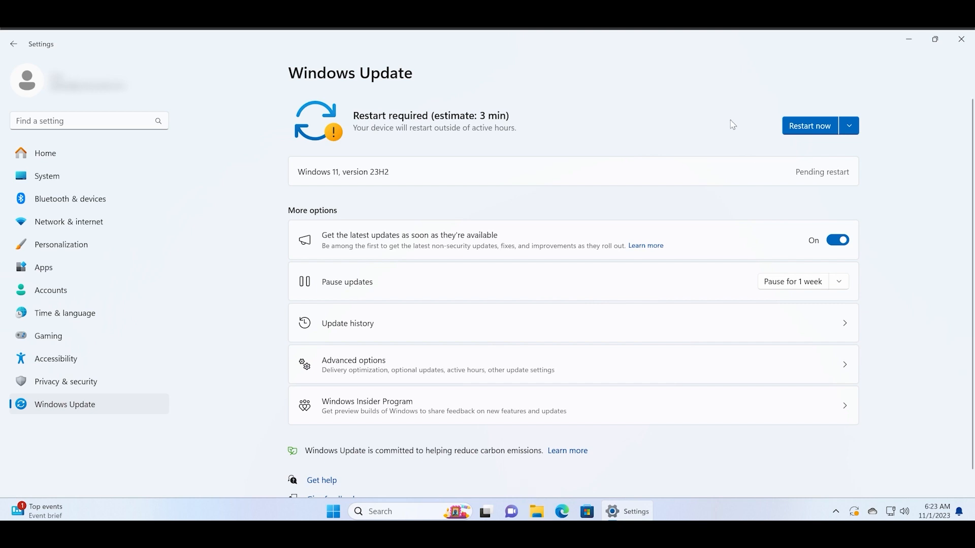
mouse_move(918, 250)
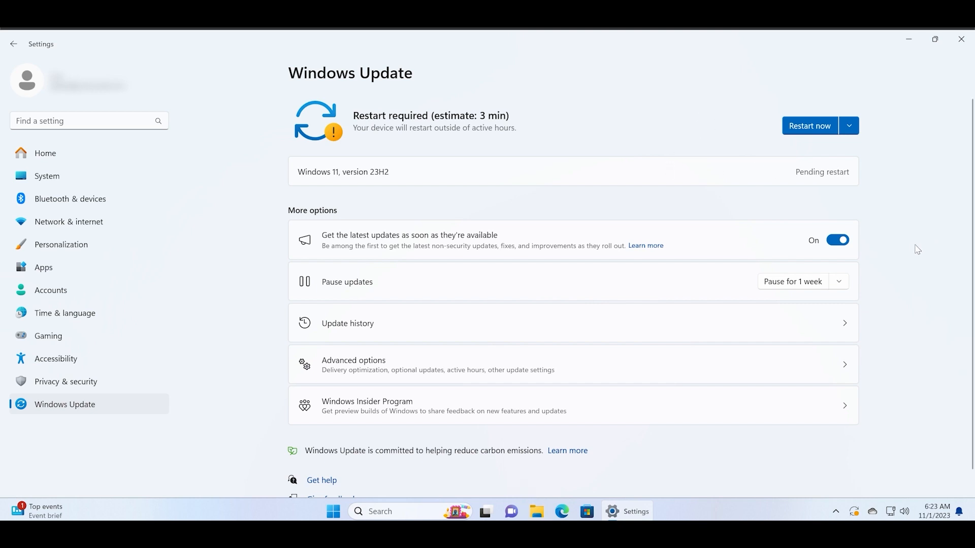
mouse_move(346, 258)
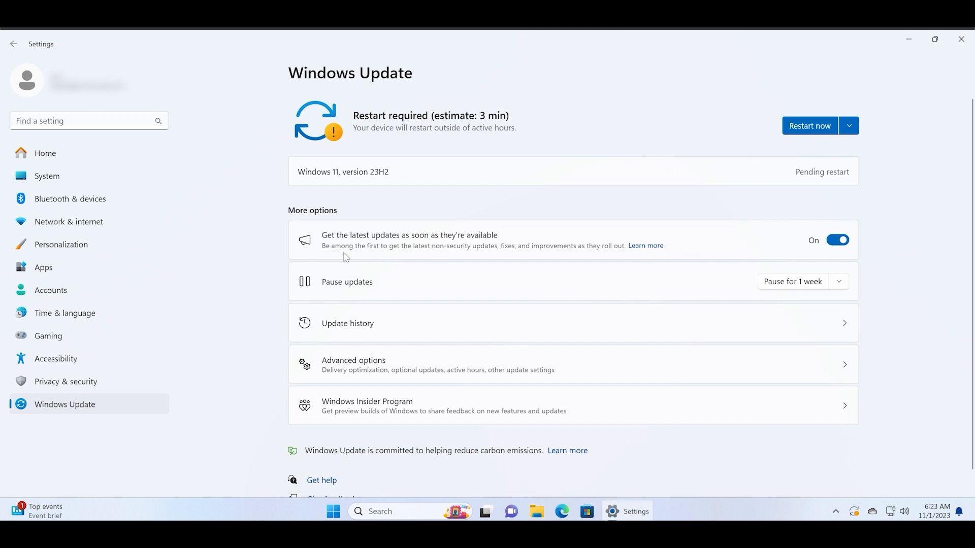
mouse_move(870, 197)
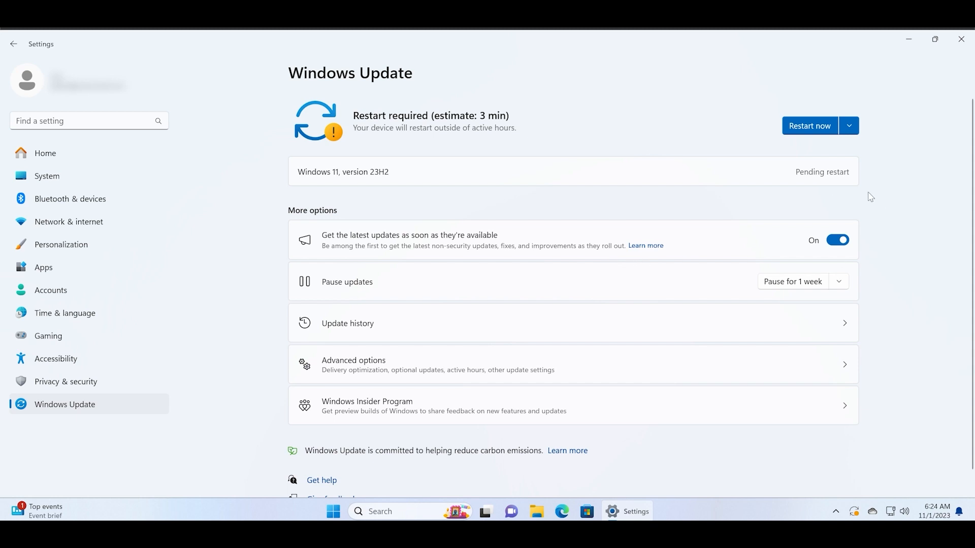
mouse_move(809, 126)
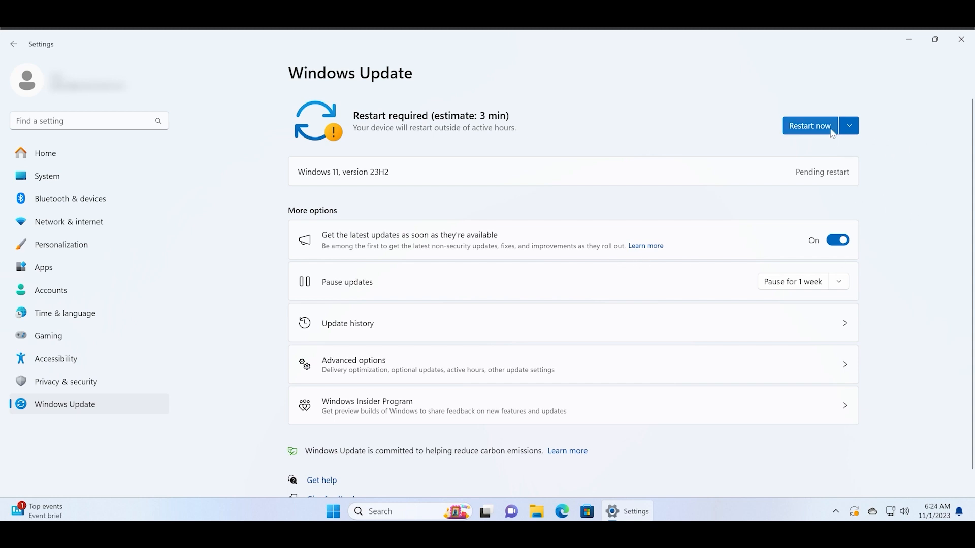
Restart the PC from Windows Update to finish installing version 23H2
left_click(809, 126)
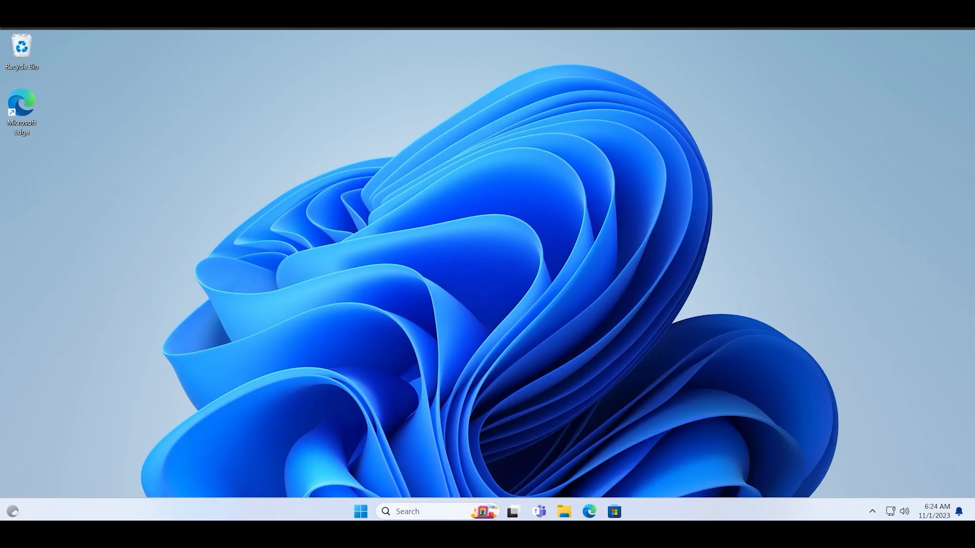
mouse_move(509, 474)
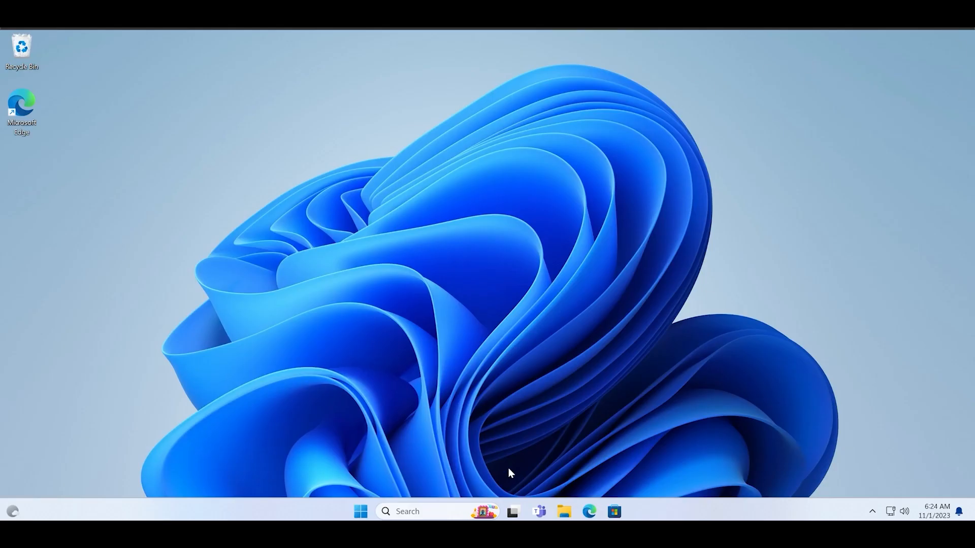
type("wi")
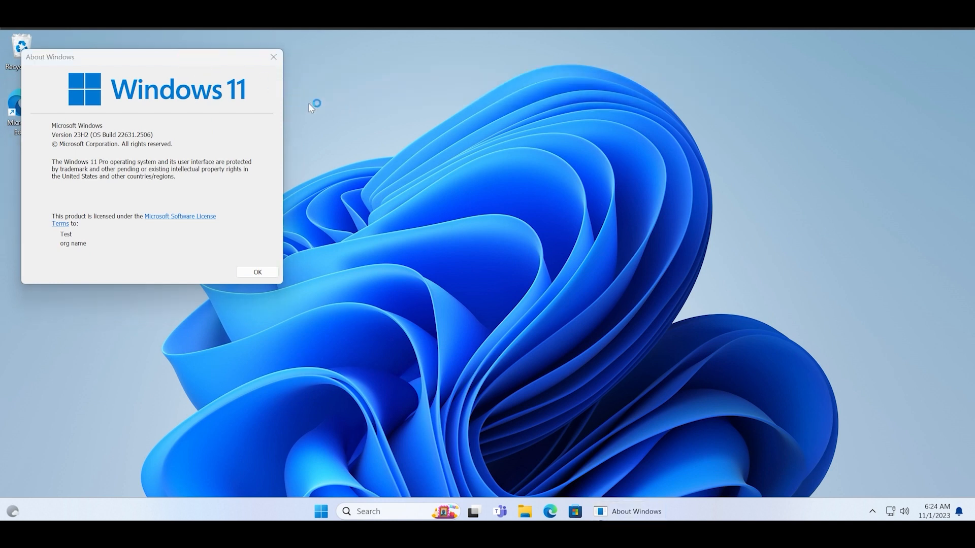
left_click_drag(125, 57, 476, 137)
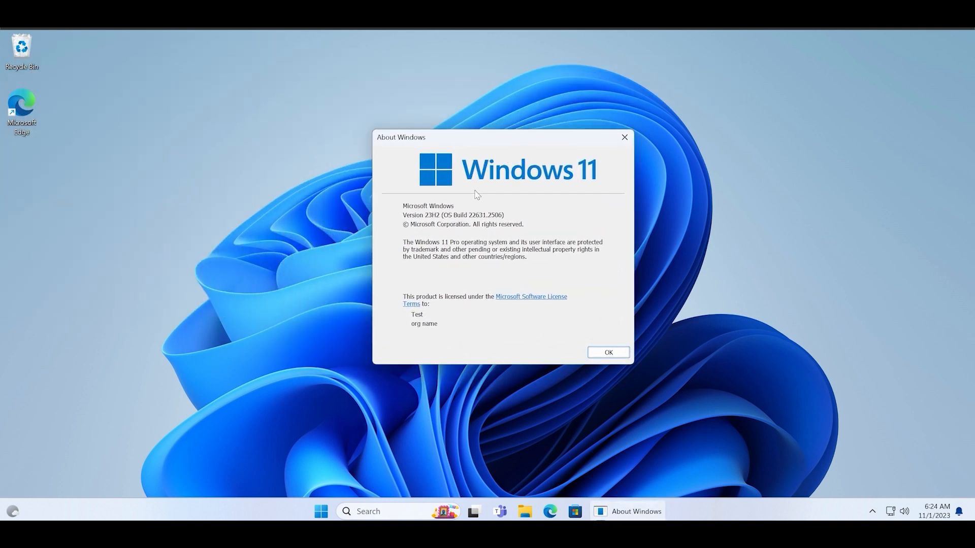
mouse_move(501, 224)
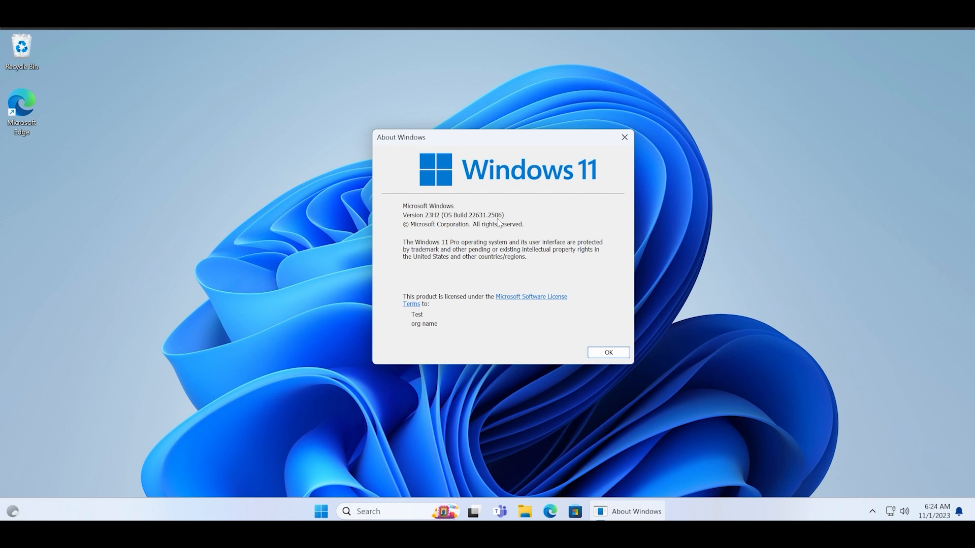
mouse_move(635, 368)
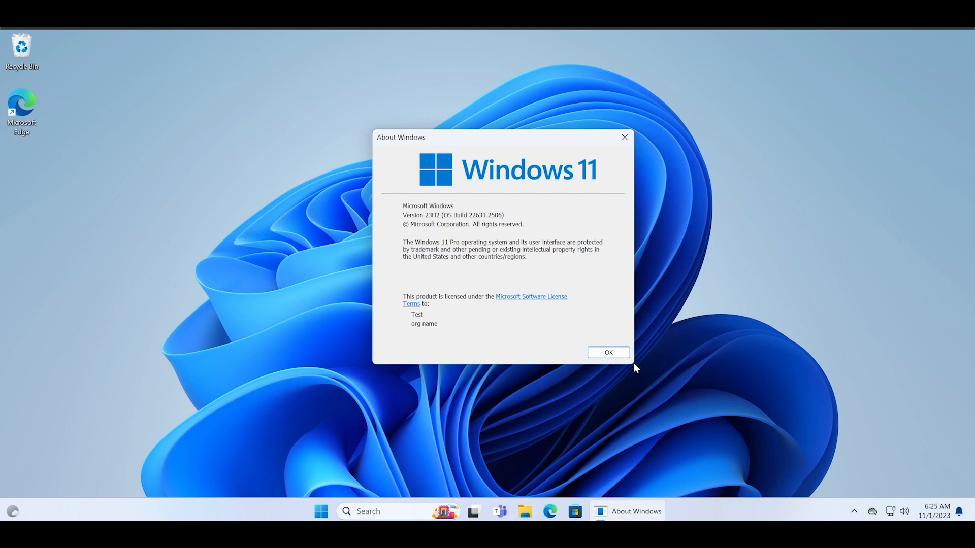
left_click(607, 353)
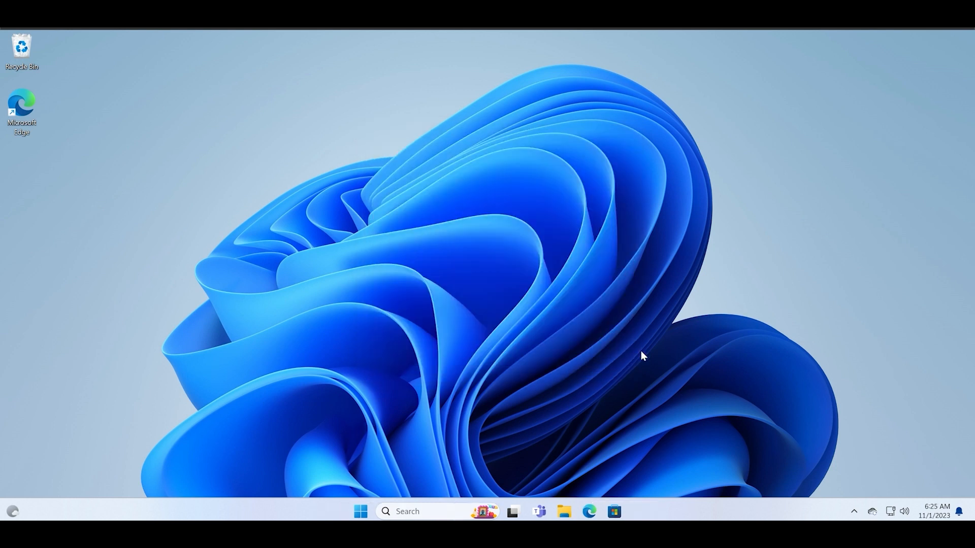
mouse_move(649, 511)
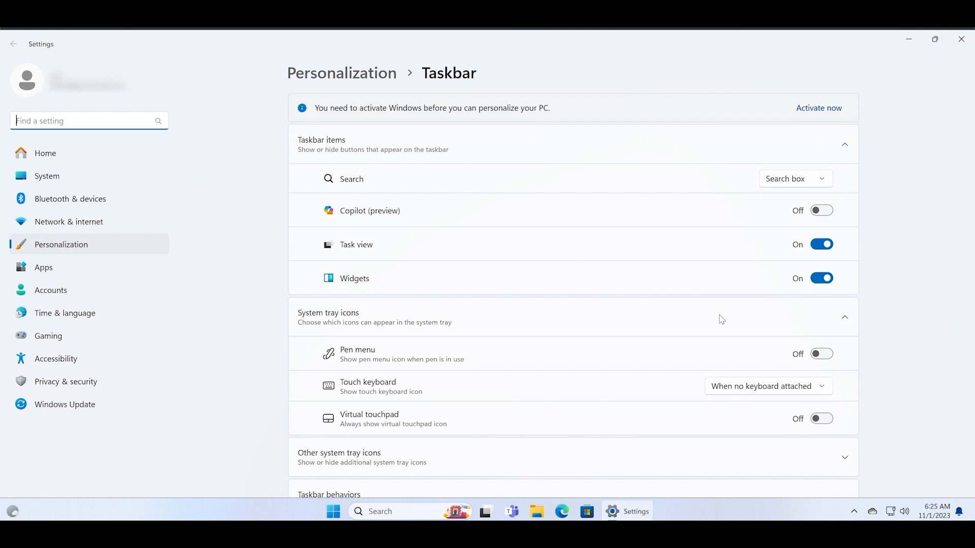
mouse_move(793, 234)
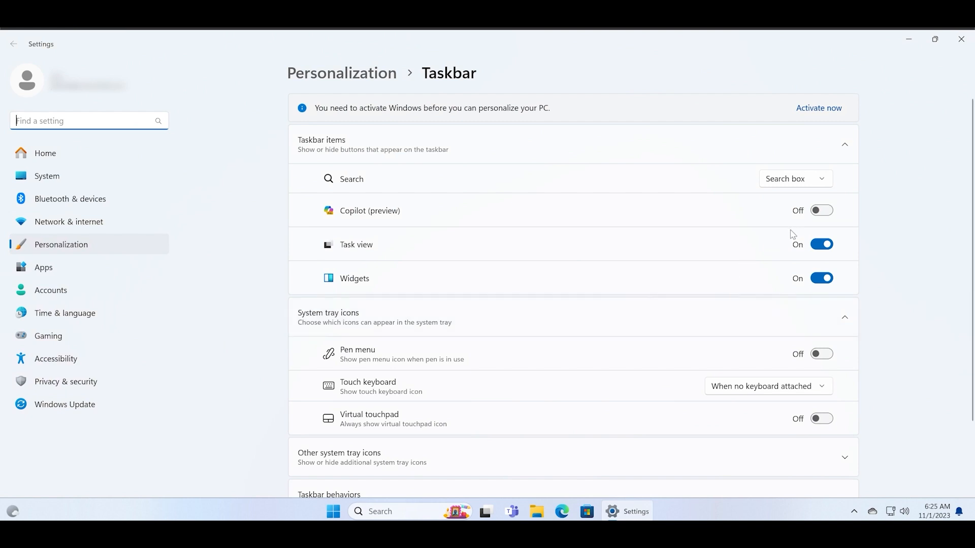
mouse_move(775, 280)
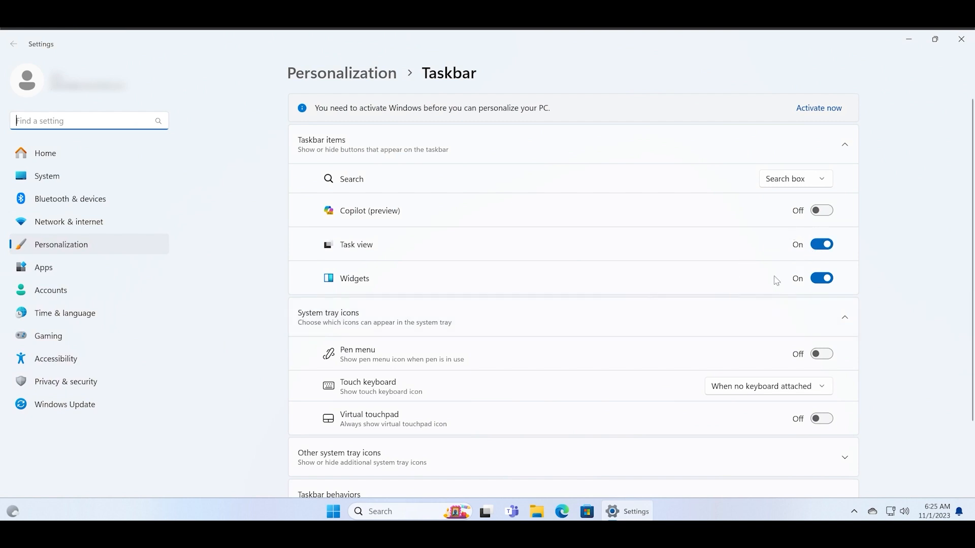
Unpin Microsoft Teams from the taskbar and leave the desktop showing
scroll("down", 3)
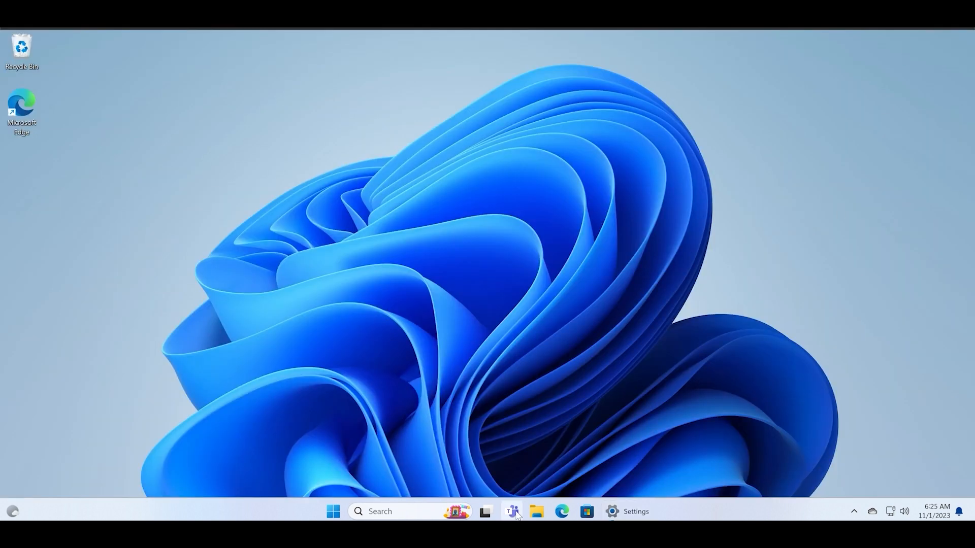
right_click(512, 512)
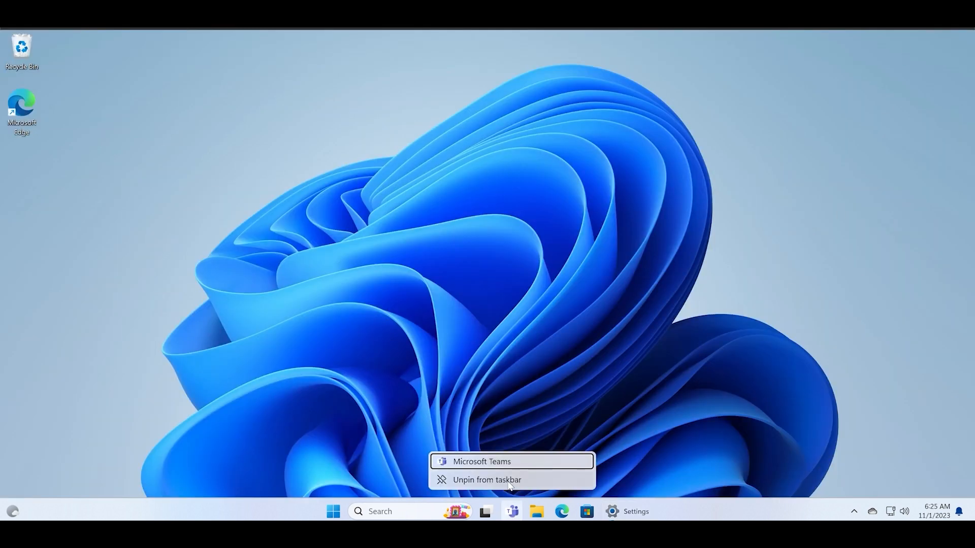
left_click(487, 480)
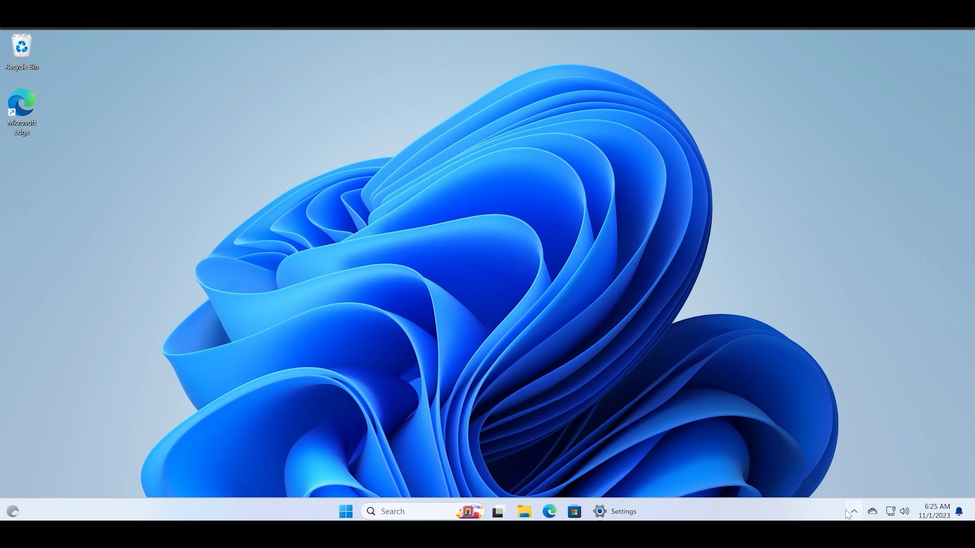
mouse_move(761, 481)
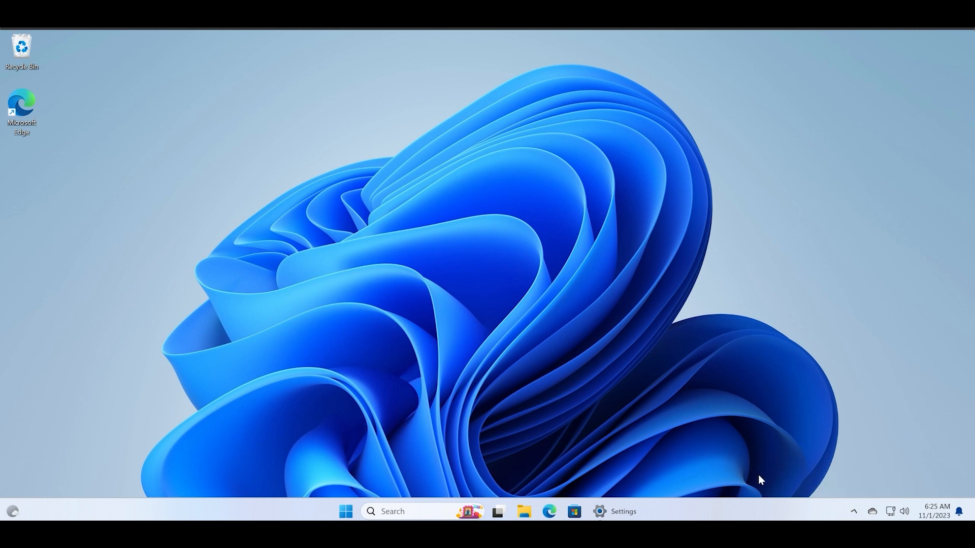
mouse_move(599, 512)
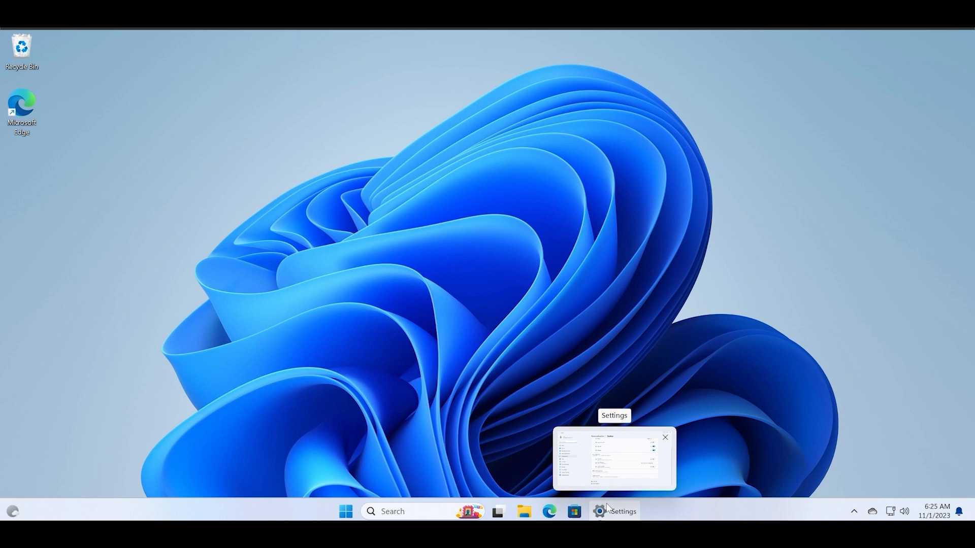
Restore Settings, review For developers options like End Task, visit Apps, and return to System
left_click(614, 459)
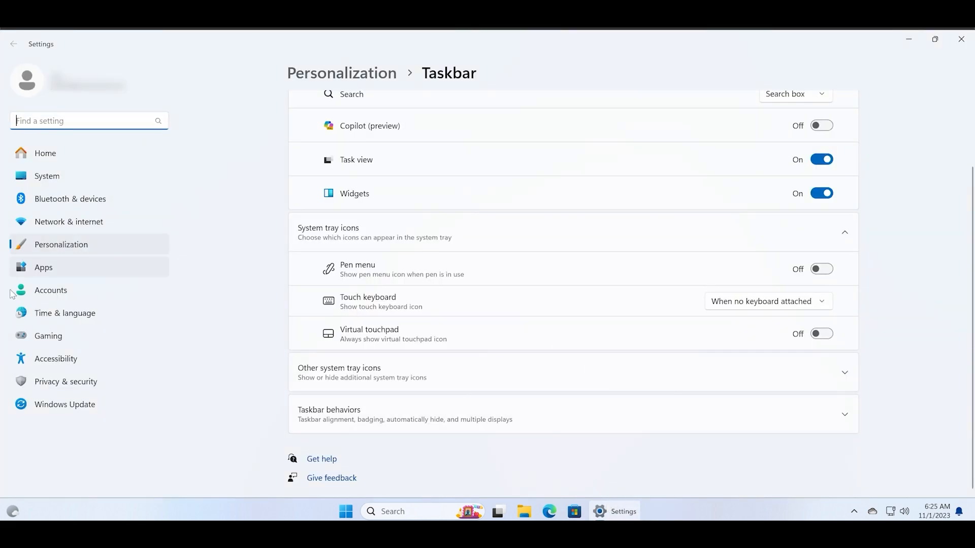
left_click(47, 176)
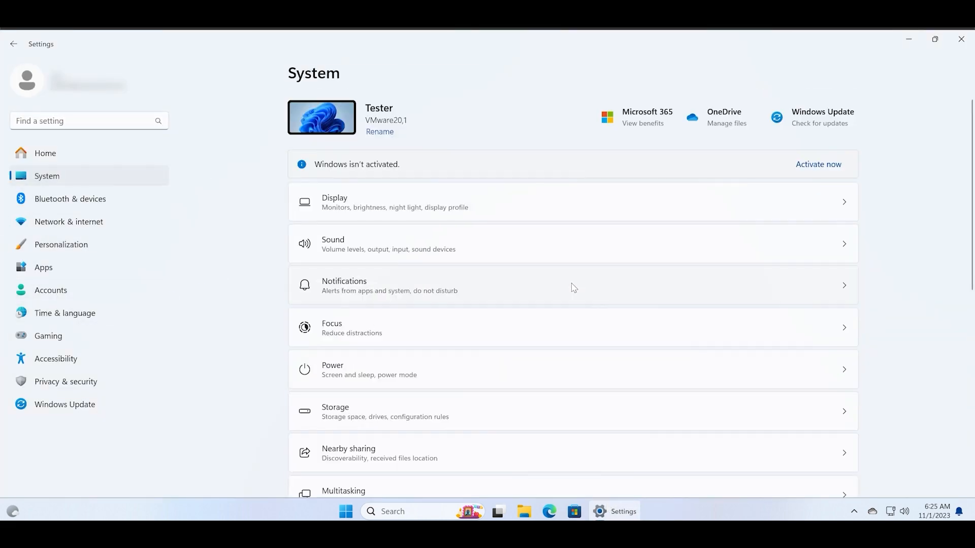
scroll("down", 3)
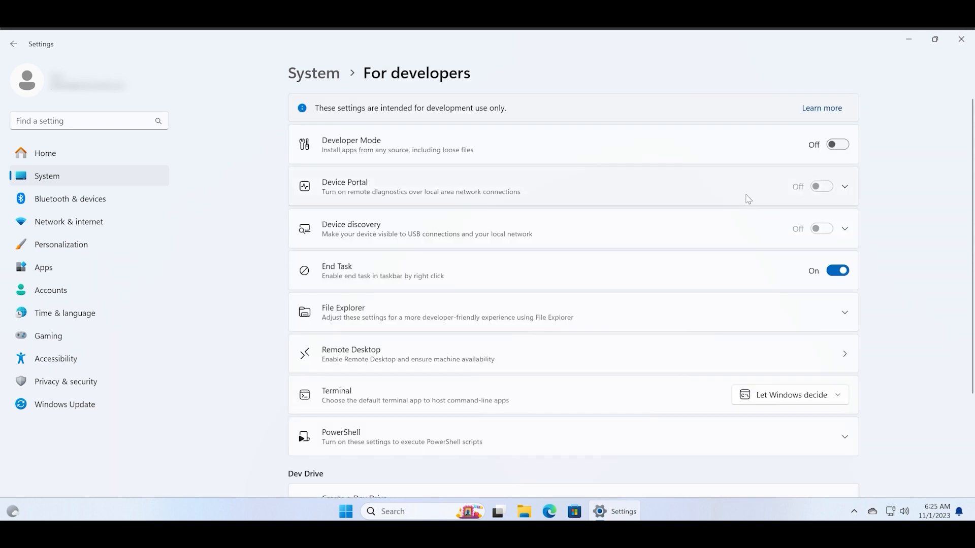
mouse_move(615, 288)
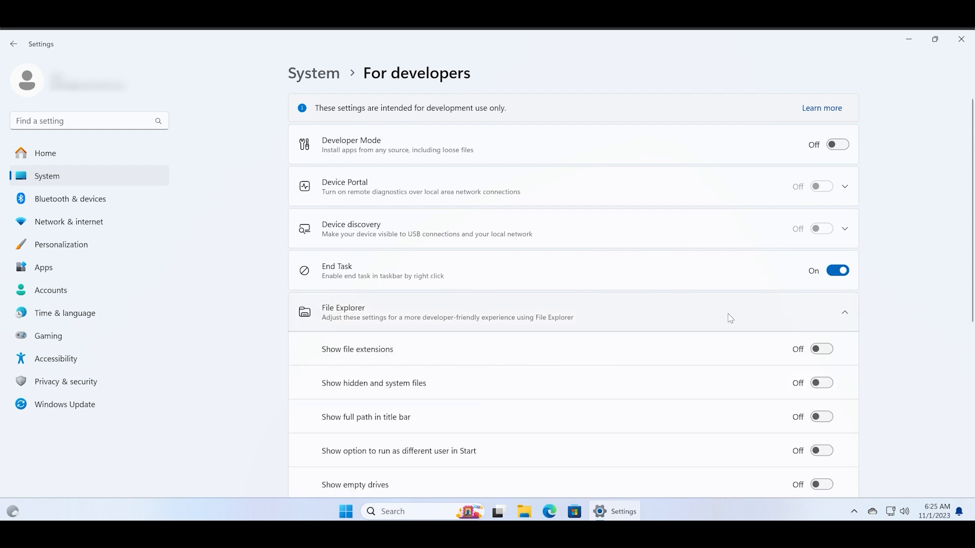
scroll("down", 3)
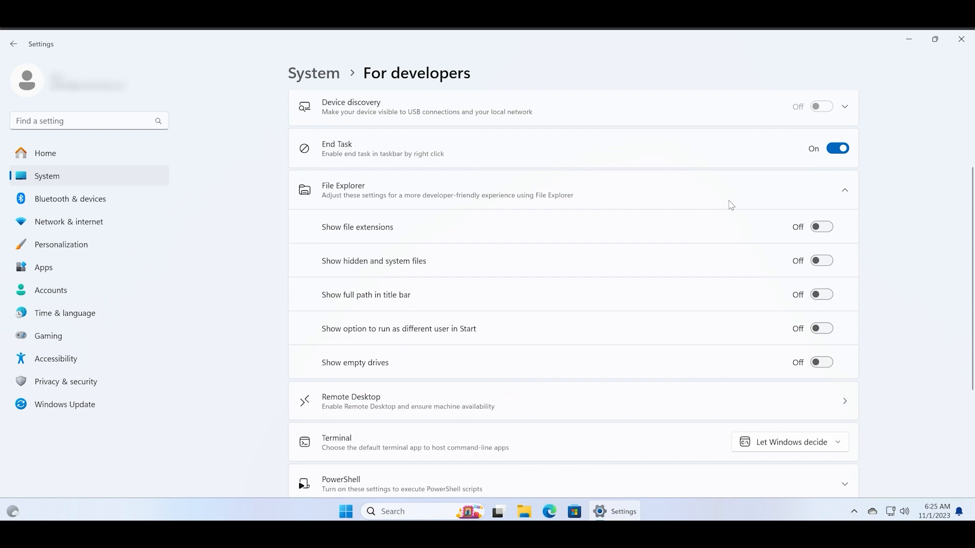
mouse_move(435, 263)
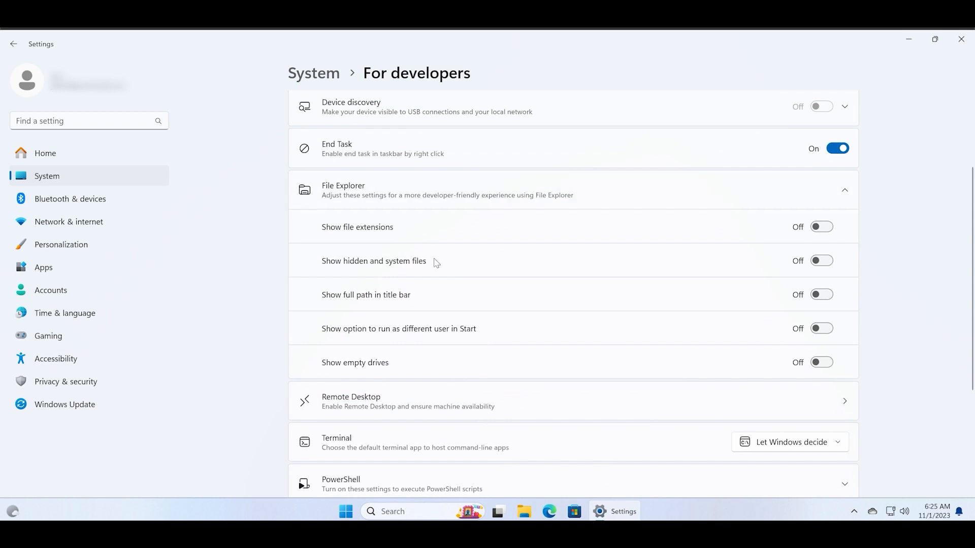
mouse_move(573, 332)
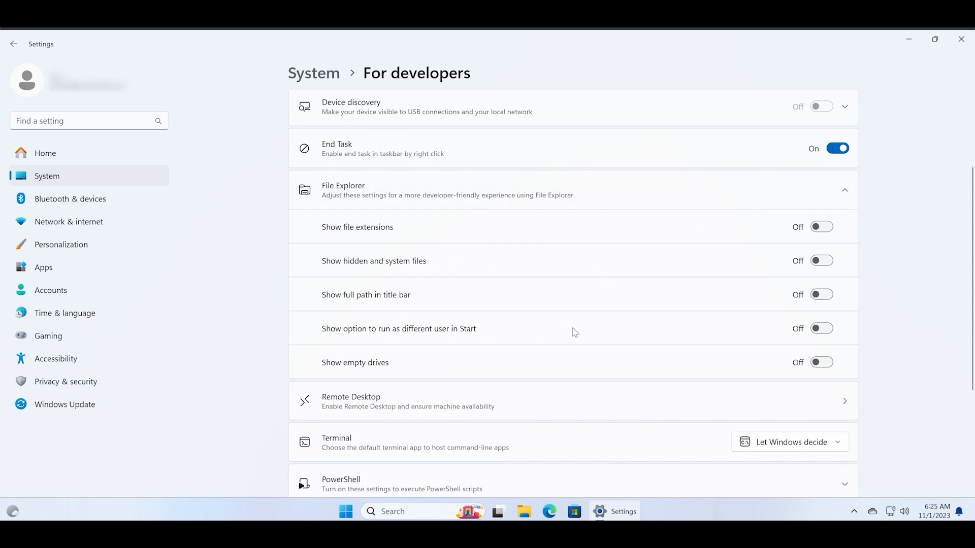
mouse_move(691, 195)
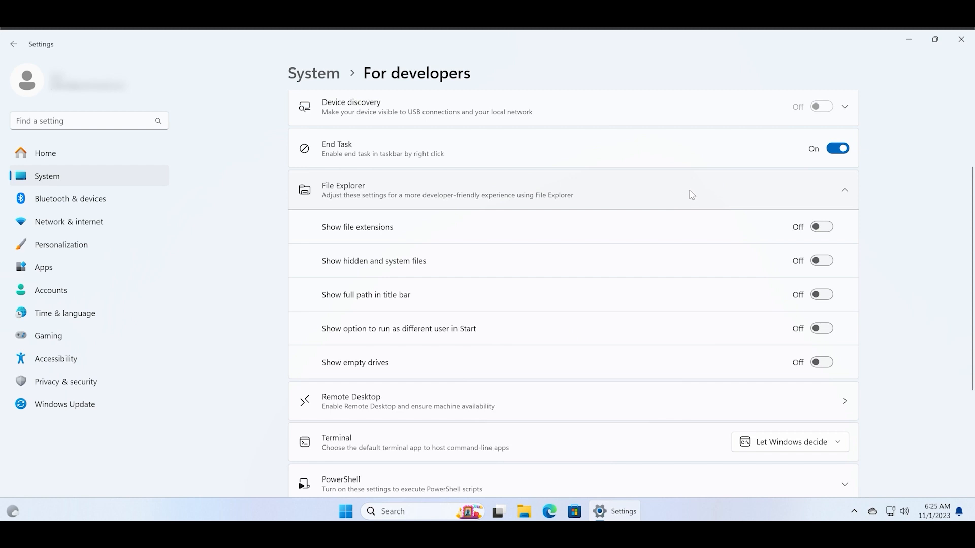
scroll("down", 3)
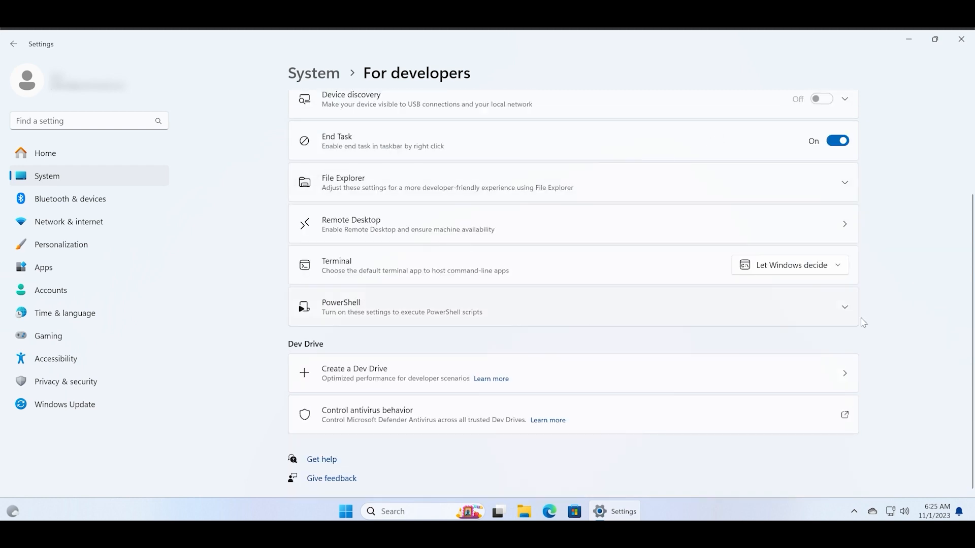
scroll("up", 3)
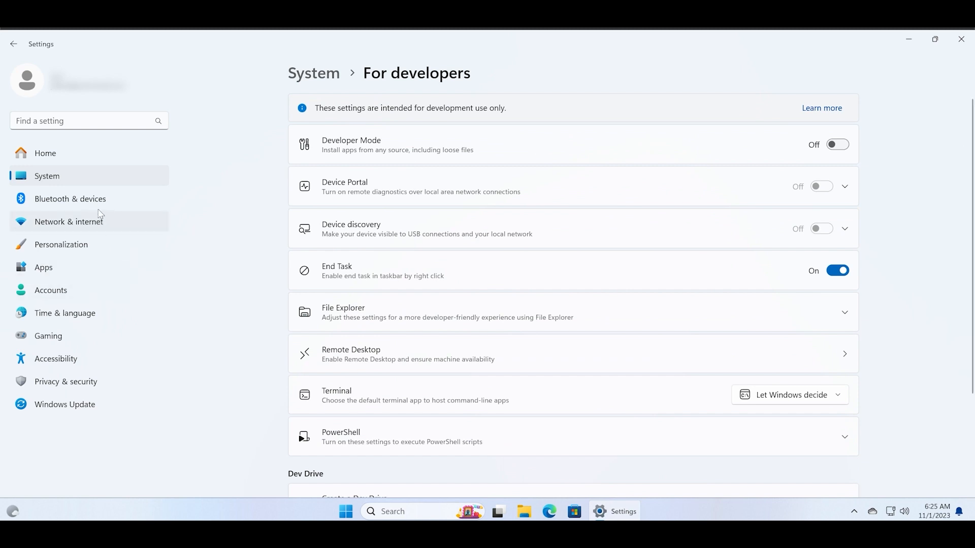
left_click(42, 268)
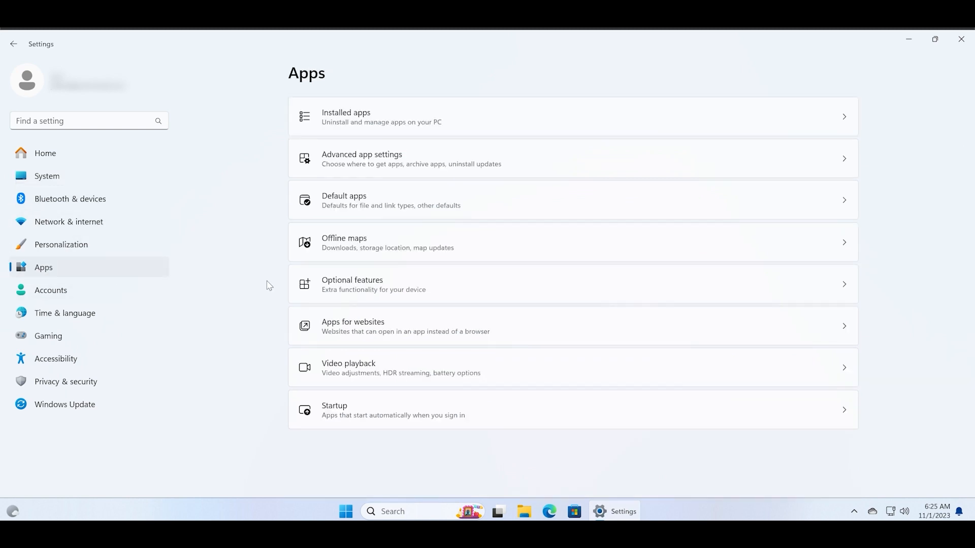
mouse_move(475, 124)
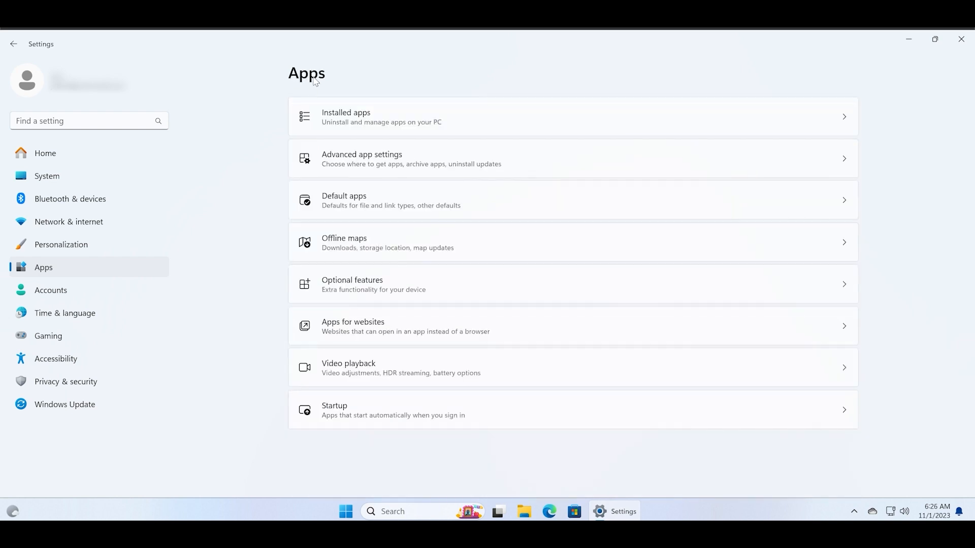
mouse_move(404, 118)
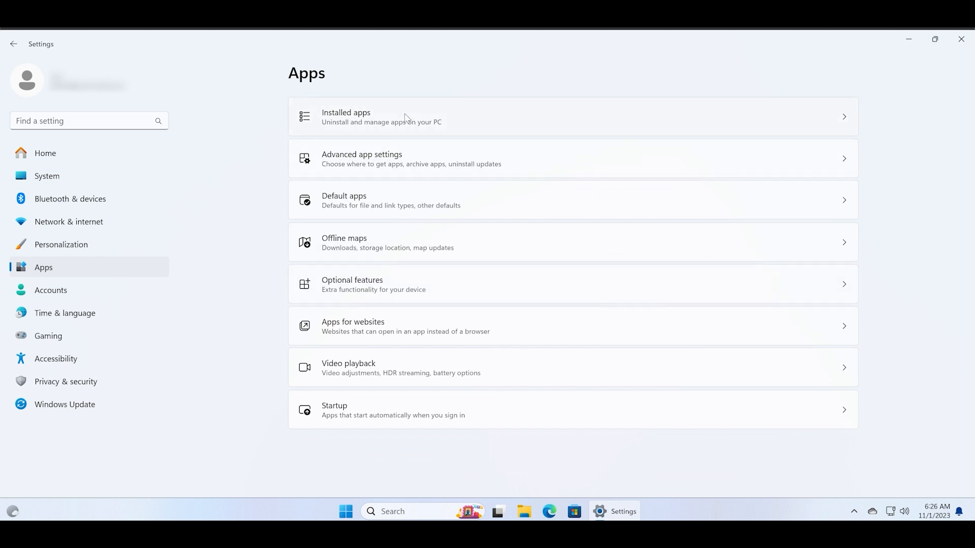
mouse_move(119, 188)
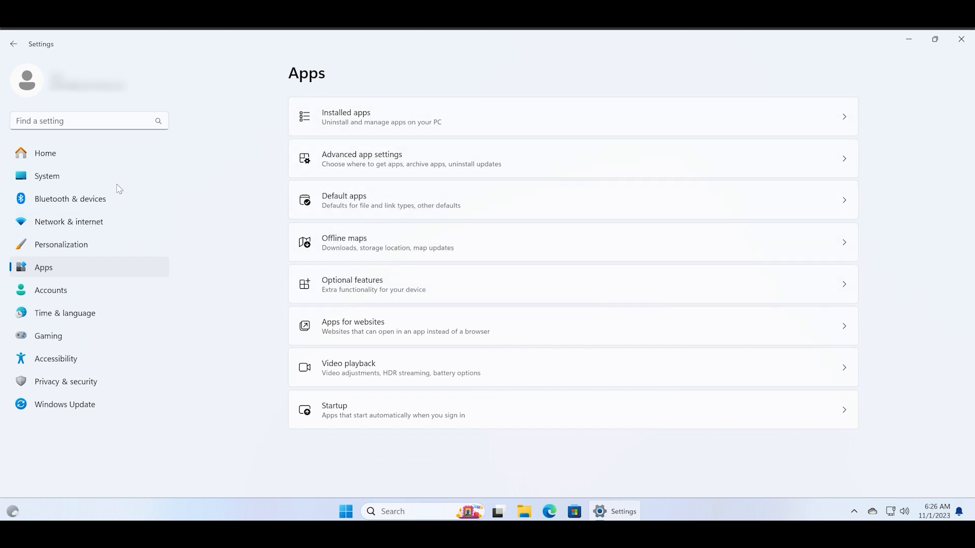
left_click(47, 176)
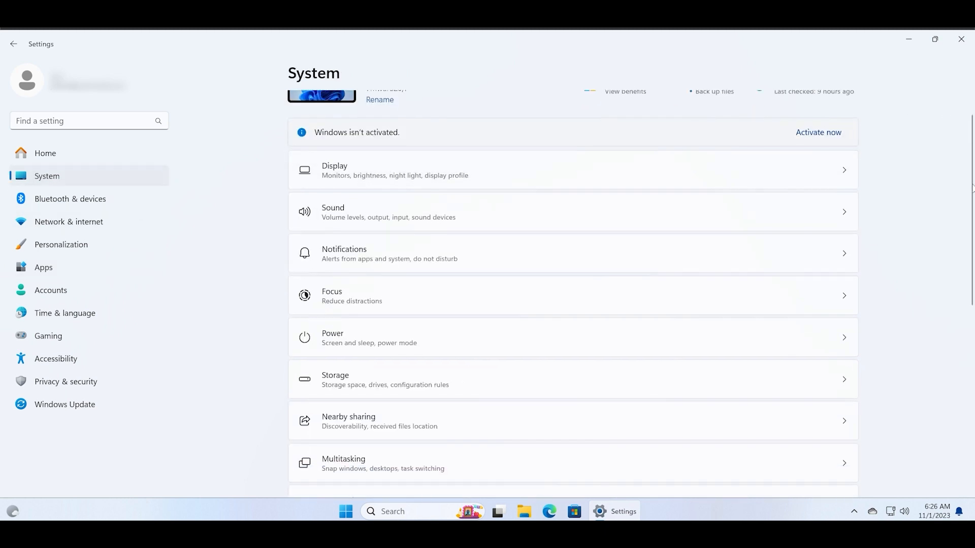
Scroll to System Components and review its six entries, including Game Bar and Microsoft Store
scroll("down", 3)
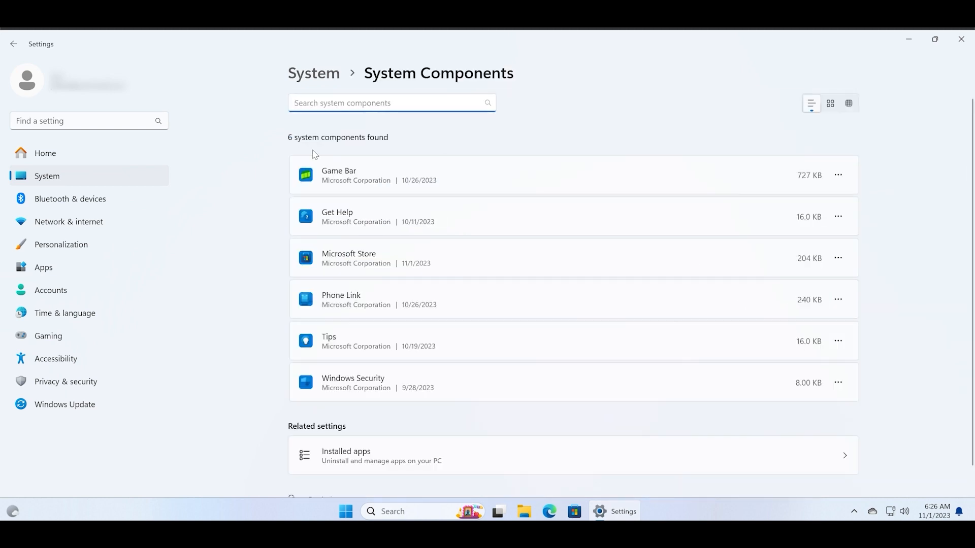
mouse_move(603, 262)
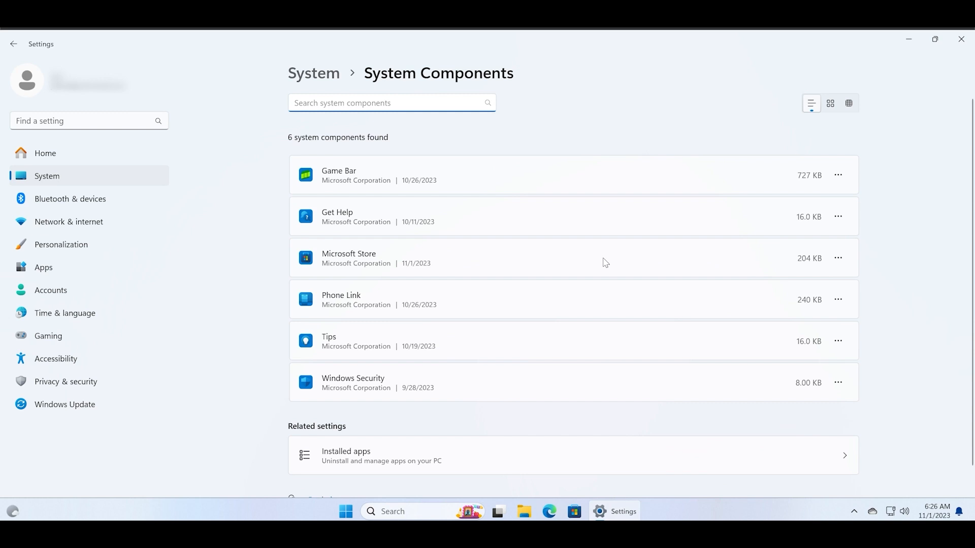
mouse_move(547, 320)
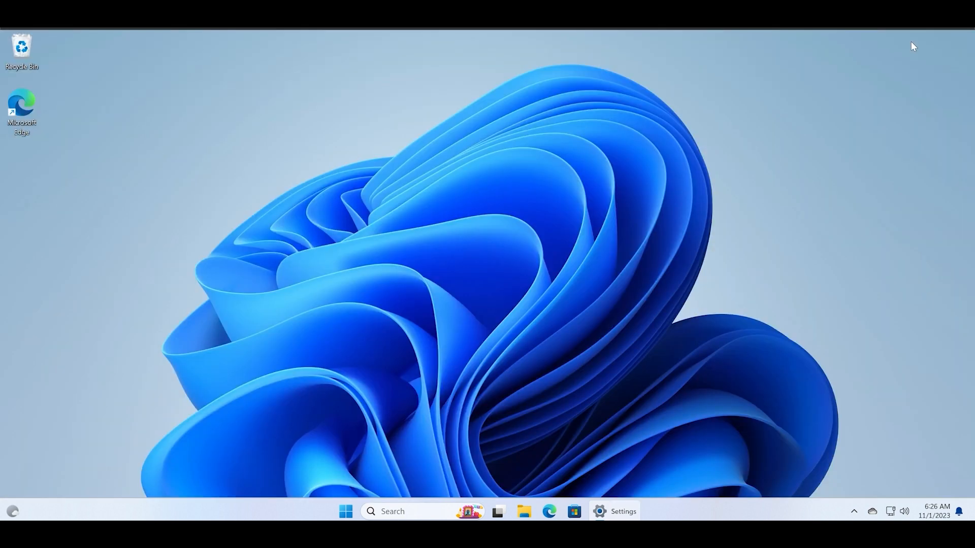
mouse_move(513, 155)
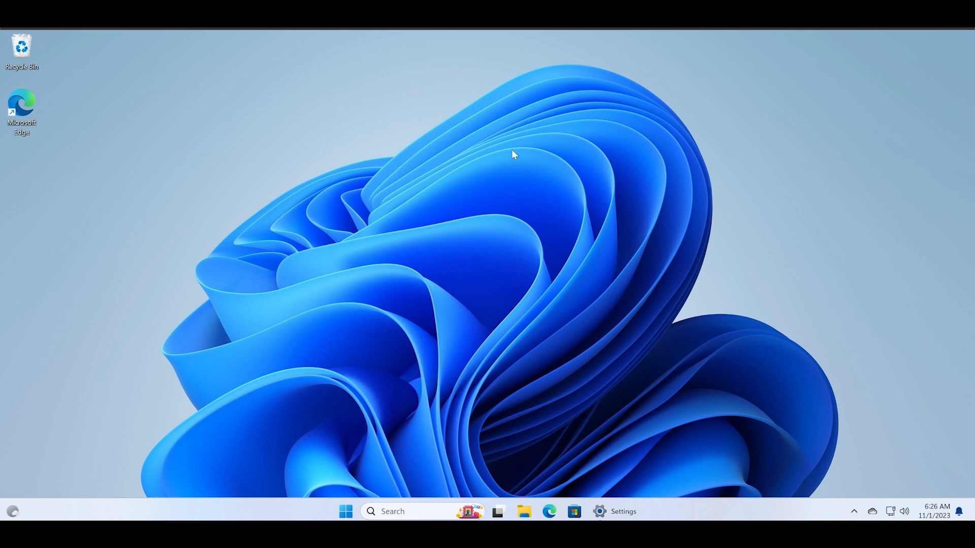
Open File Explorer, glance at This PC and Home, then switch to Gallery
left_click(523, 516)
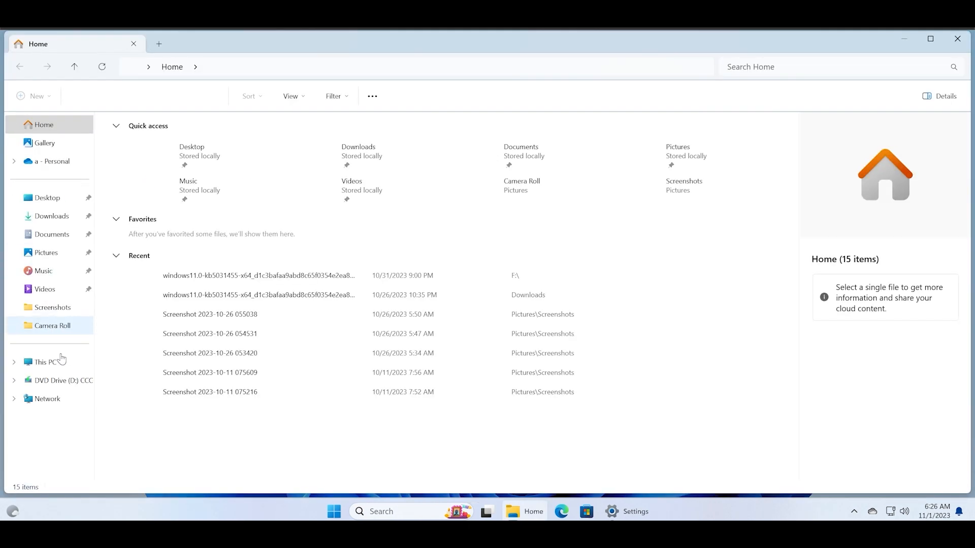
left_click(45, 362)
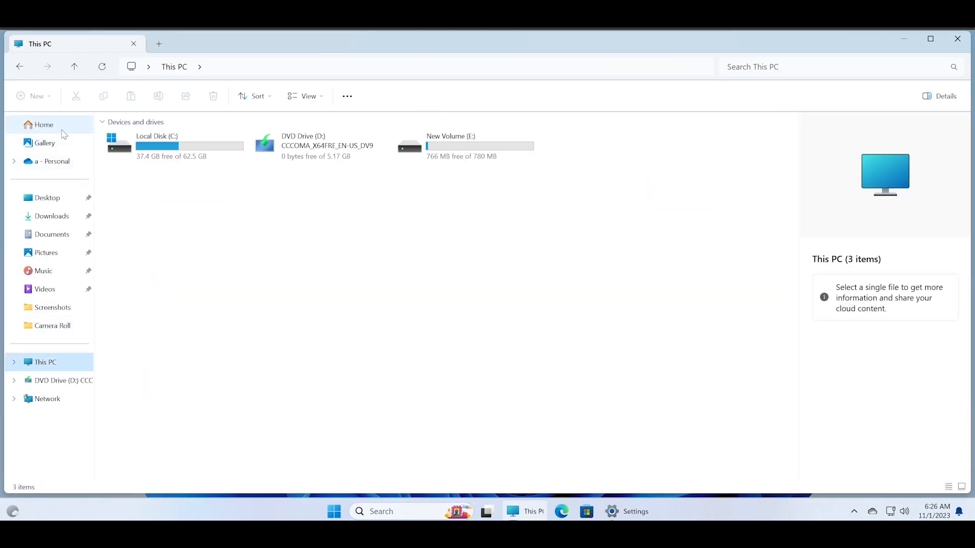
left_click(43, 124)
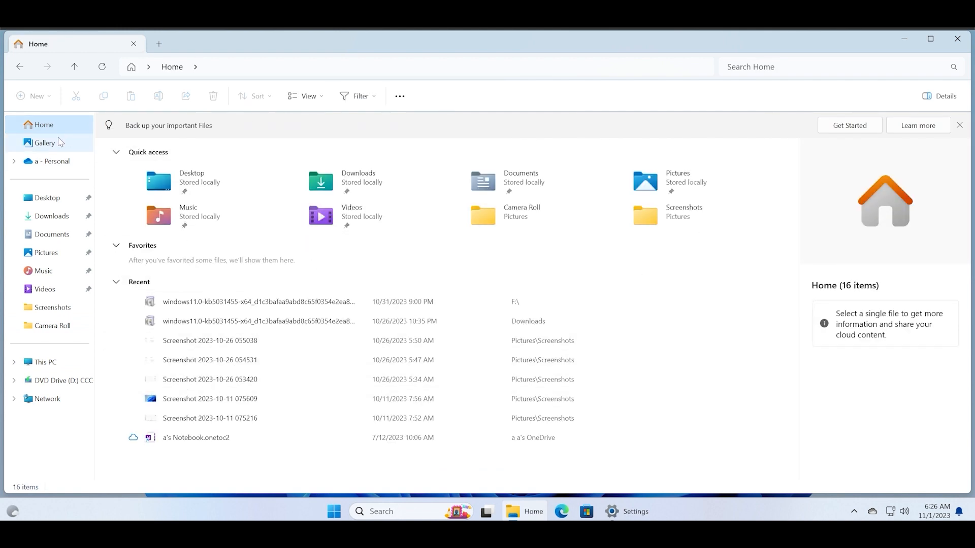
mouse_move(55, 146)
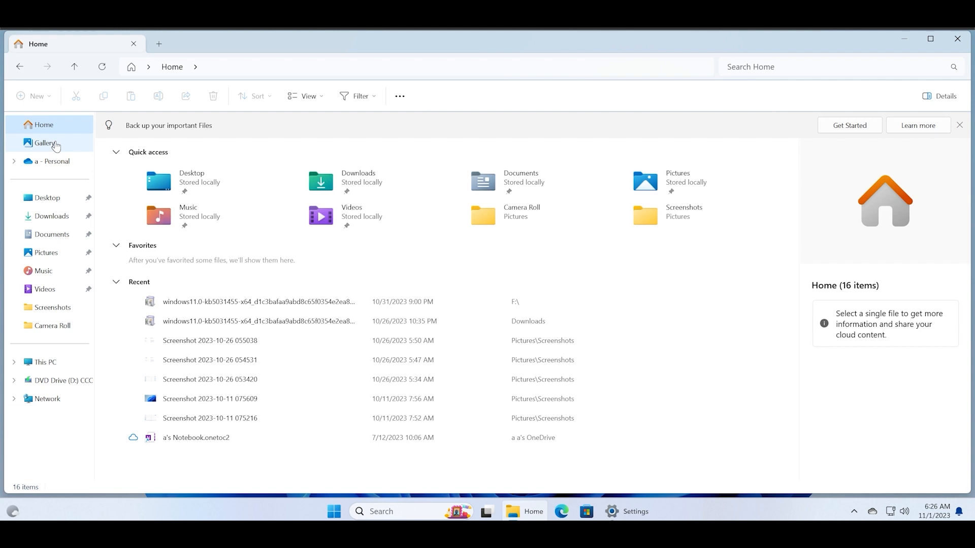
left_click(44, 142)
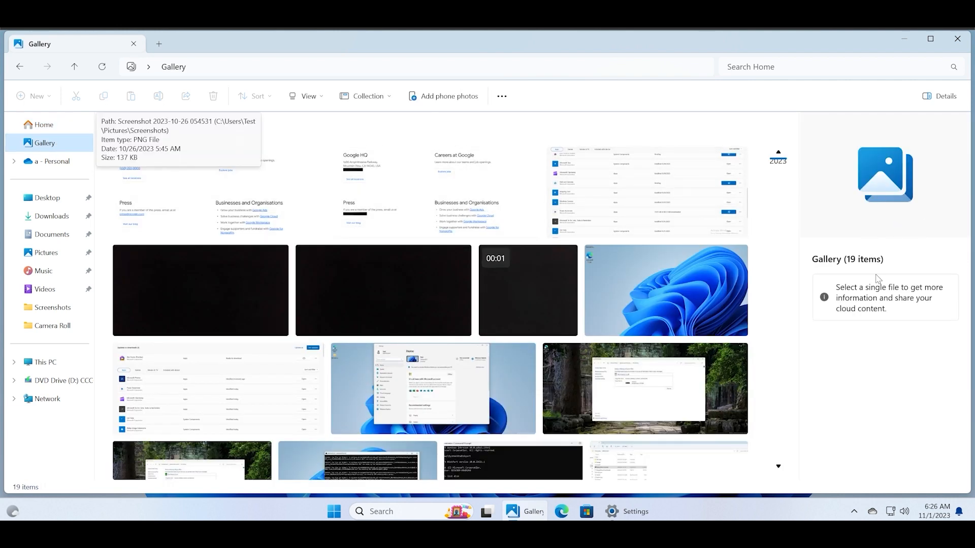
left_click(645, 191)
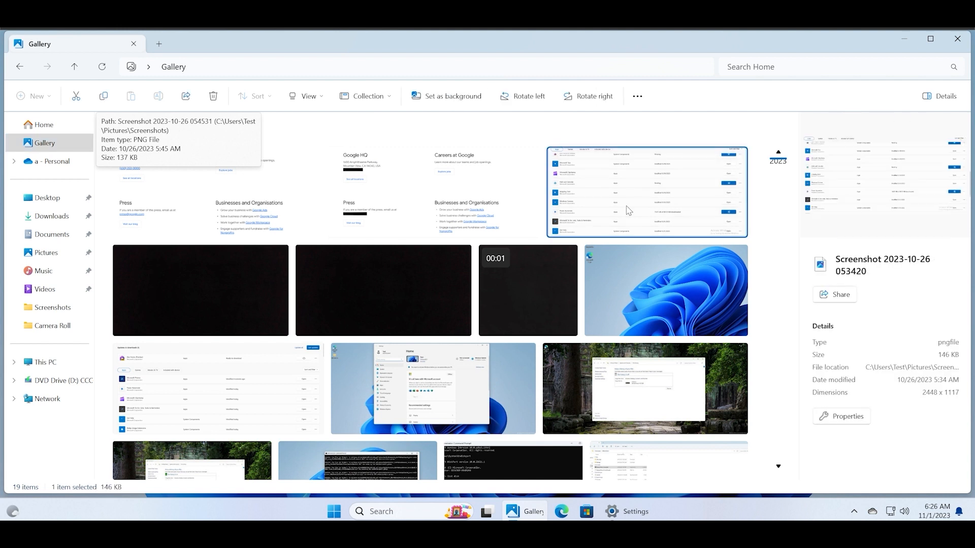
mouse_move(900, 441)
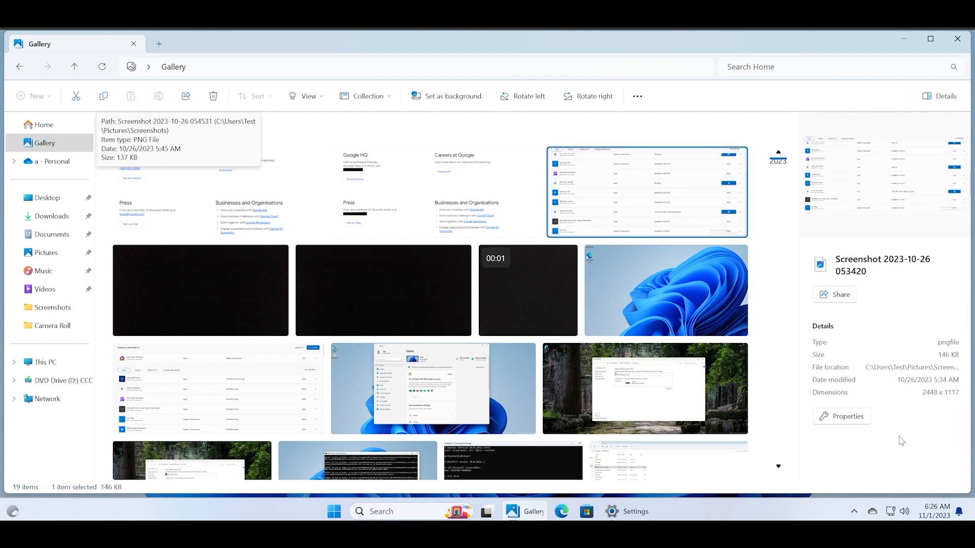
mouse_move(915, 381)
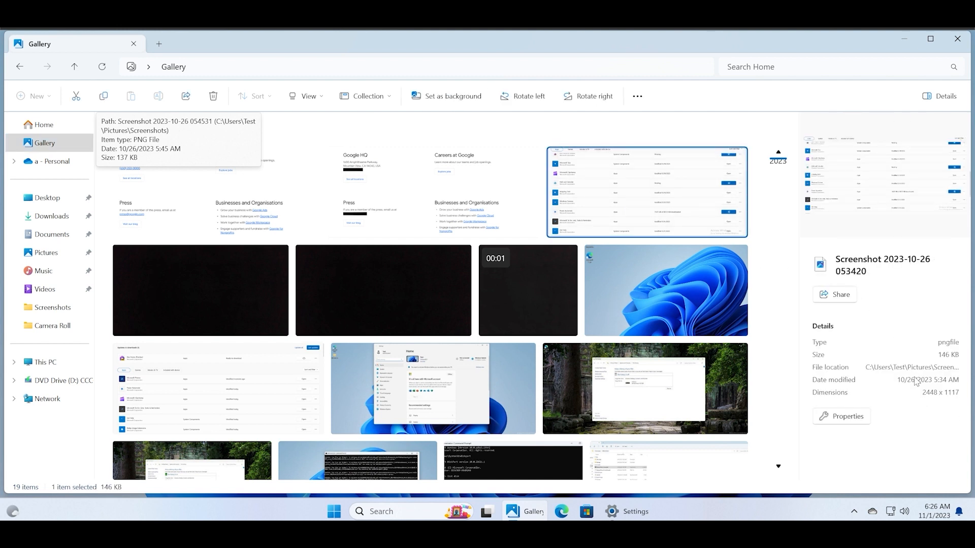
mouse_move(271, 72)
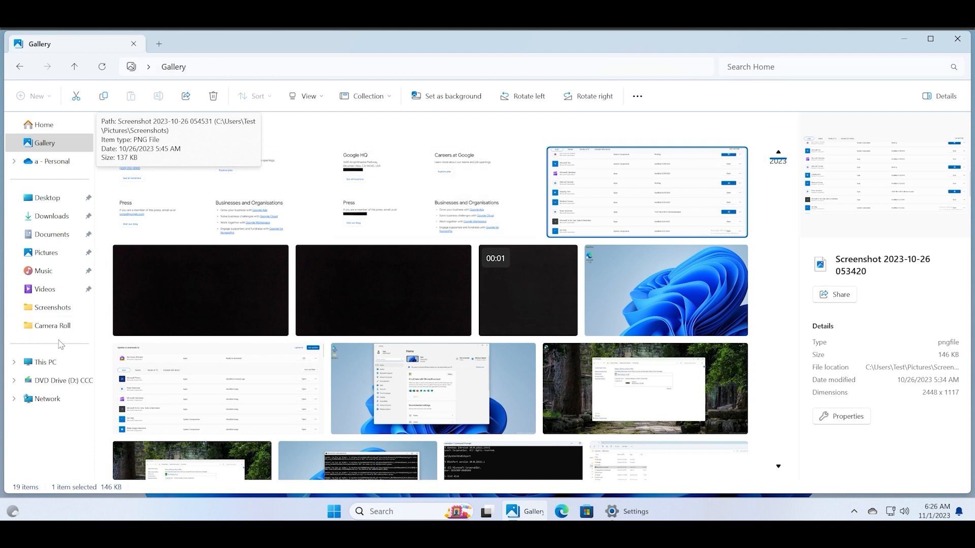
mouse_move(778, 153)
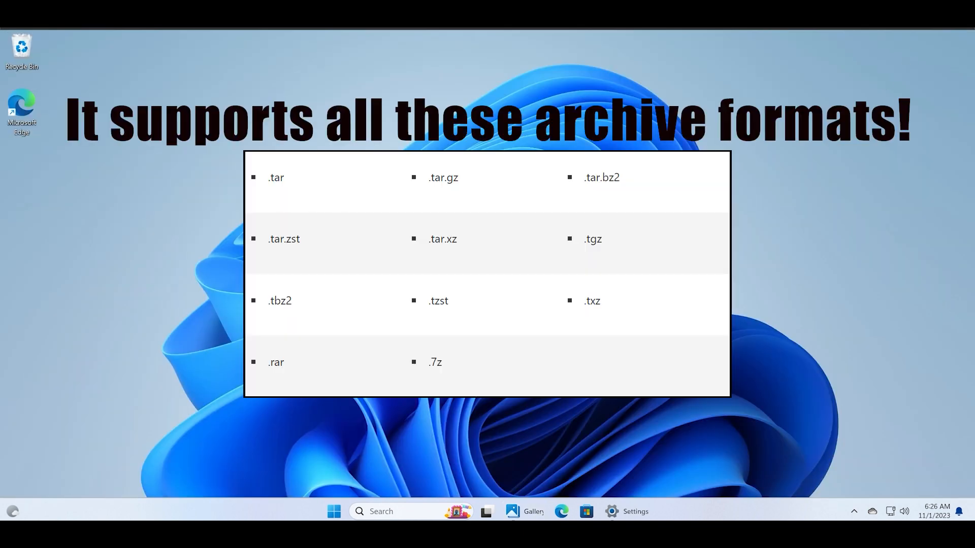
mouse_move(370, 471)
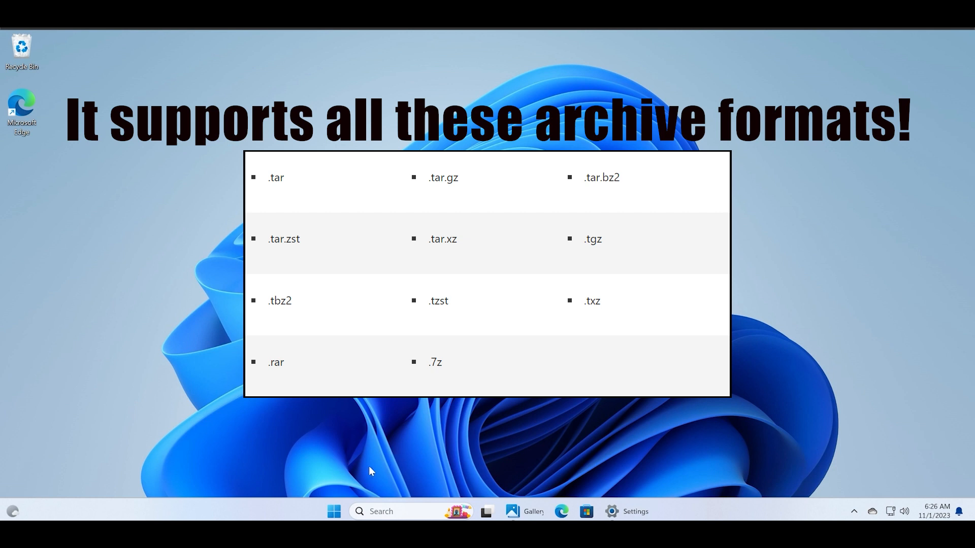
mouse_move(334, 511)
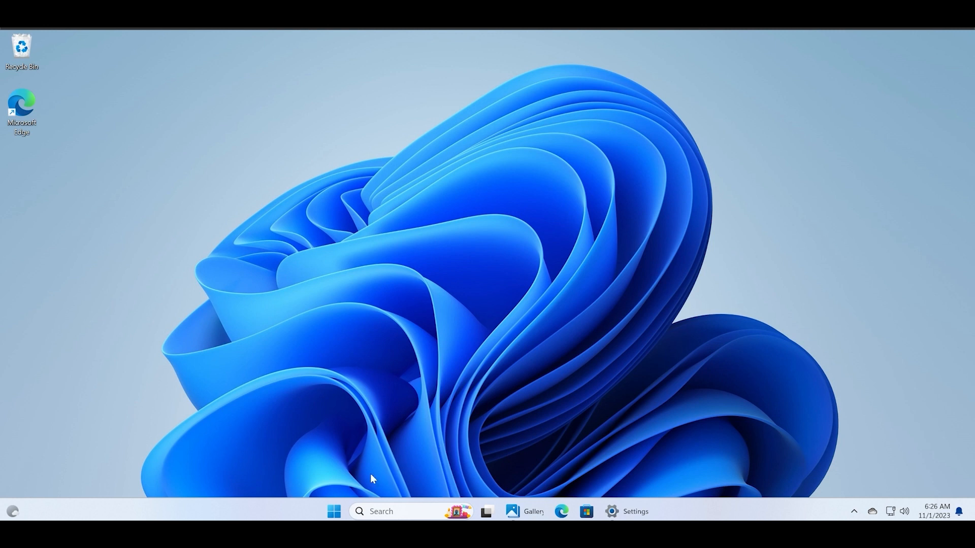
mouse_move(334, 511)
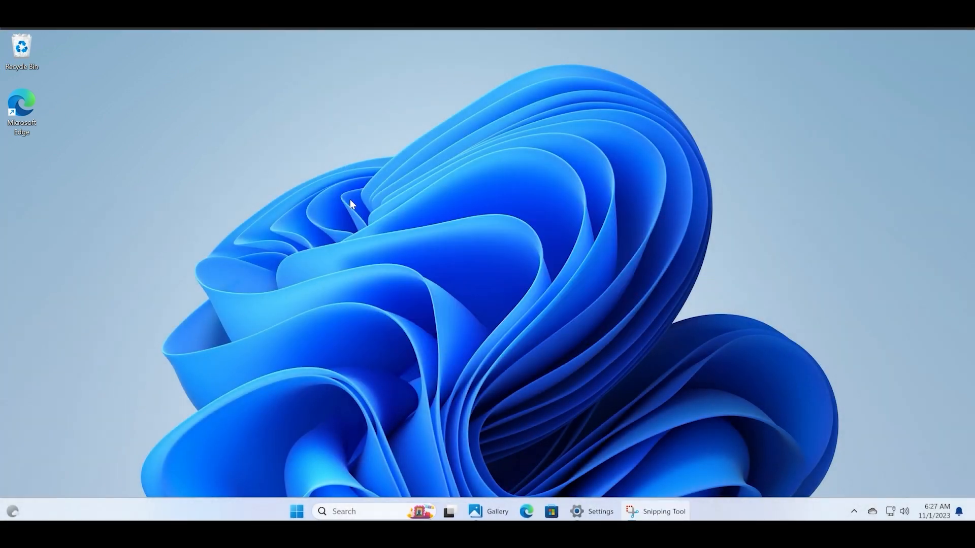
mouse_move(376, 130)
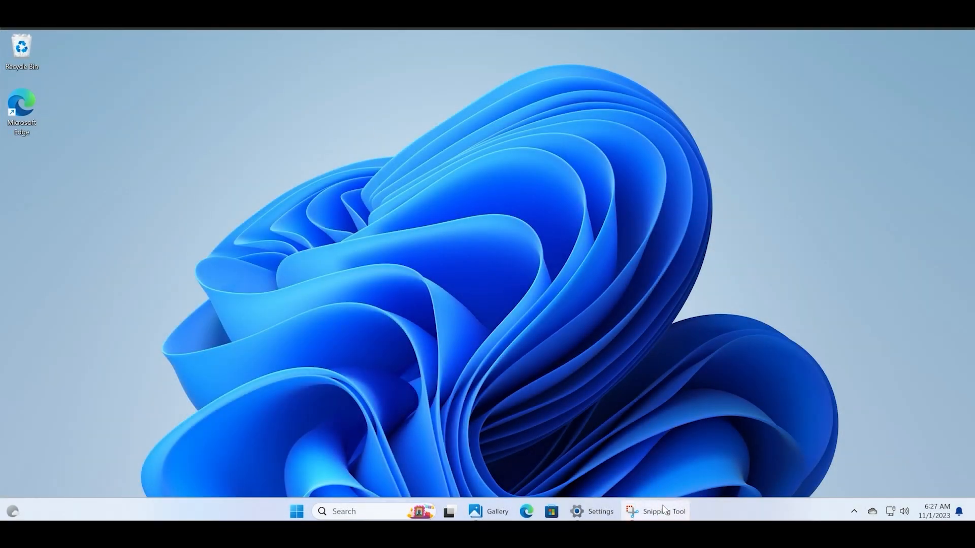
left_click(631, 511)
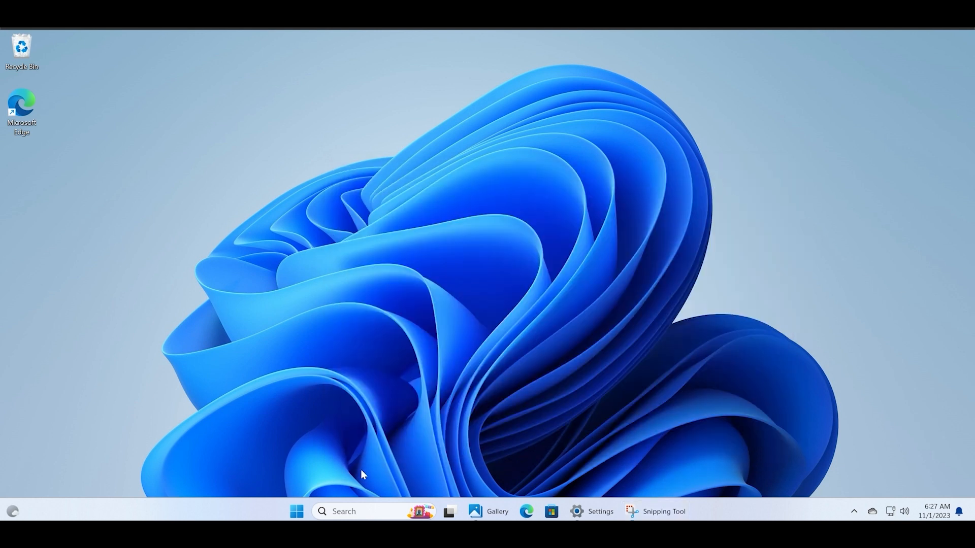
mouse_move(752, 441)
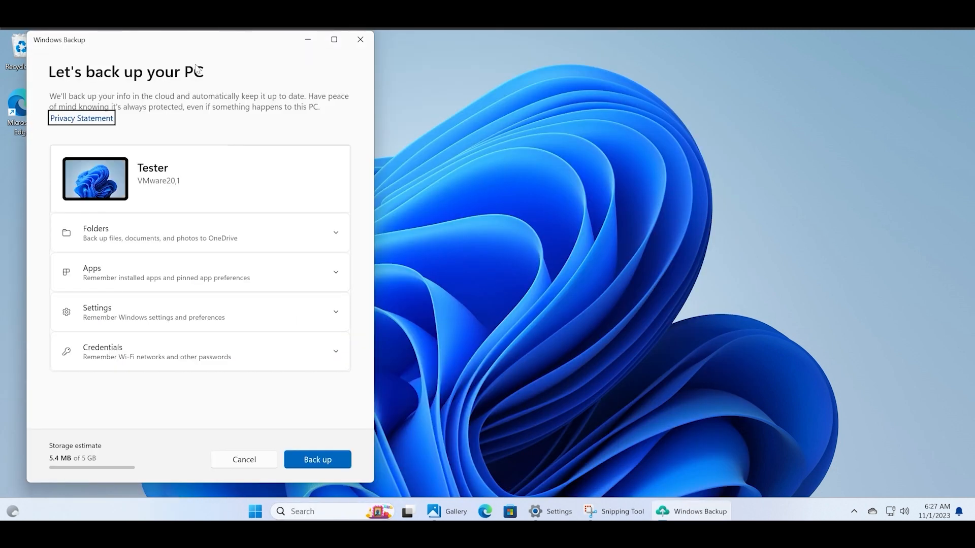
Center the Windows Backup window, expand and collapse Folders, then minimize it
left_click_drag(186, 39, 491, 47)
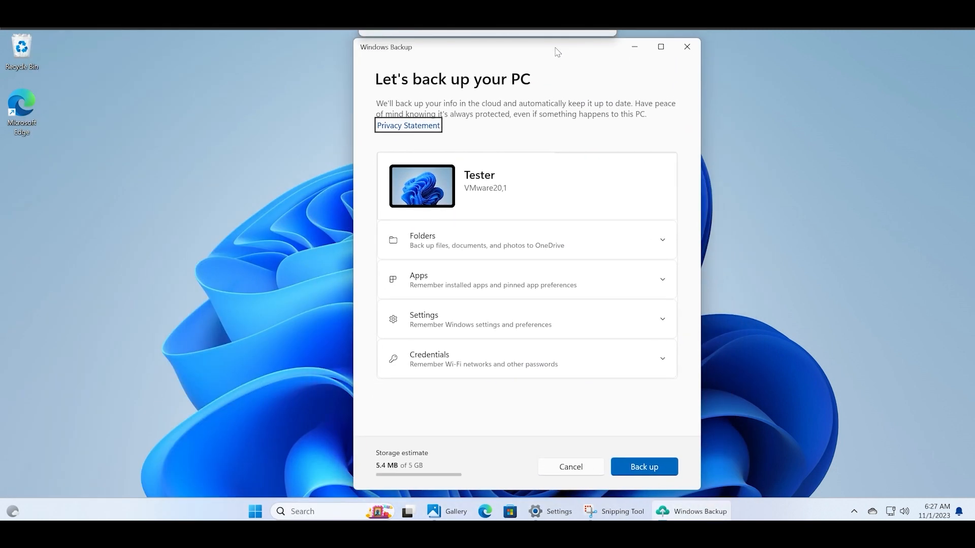
left_click(661, 240)
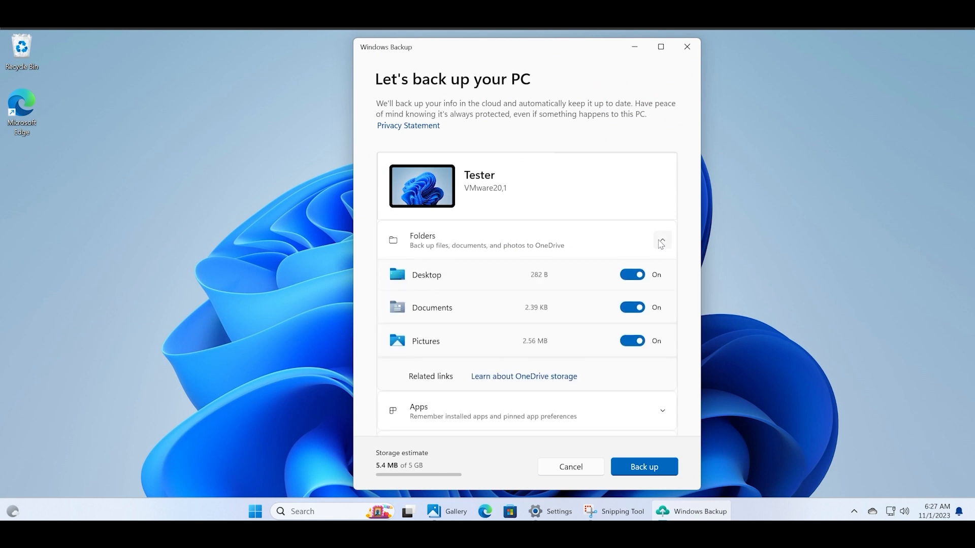
left_click(662, 243)
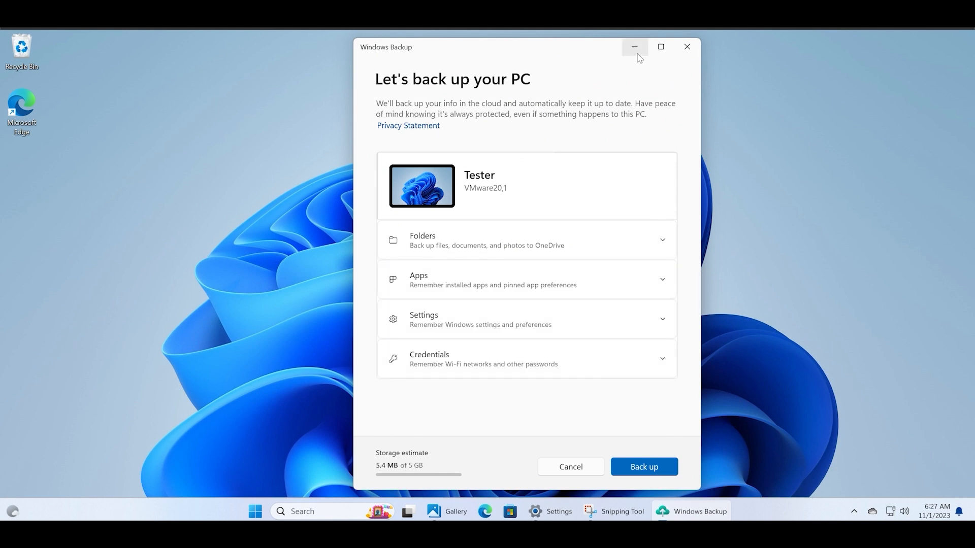
left_click(633, 47)
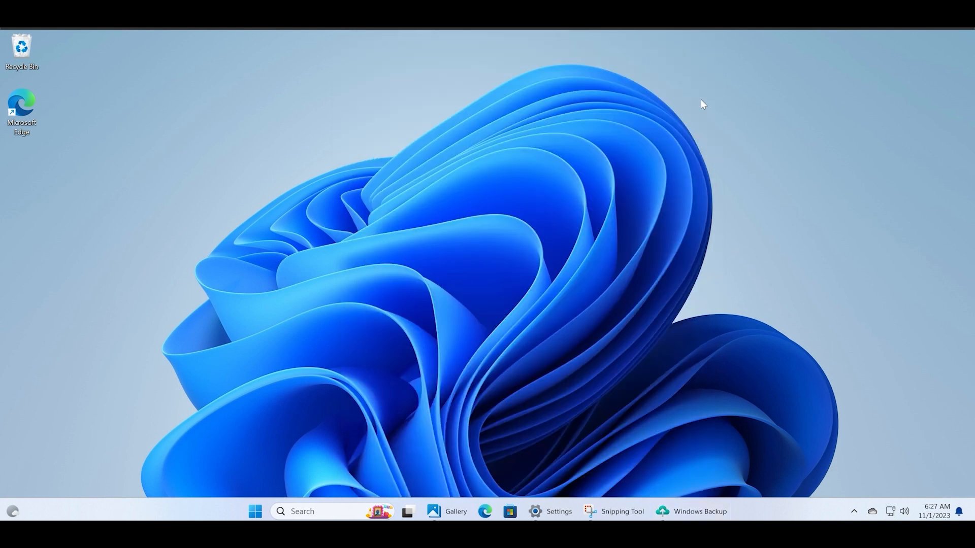
left_click(255, 511)
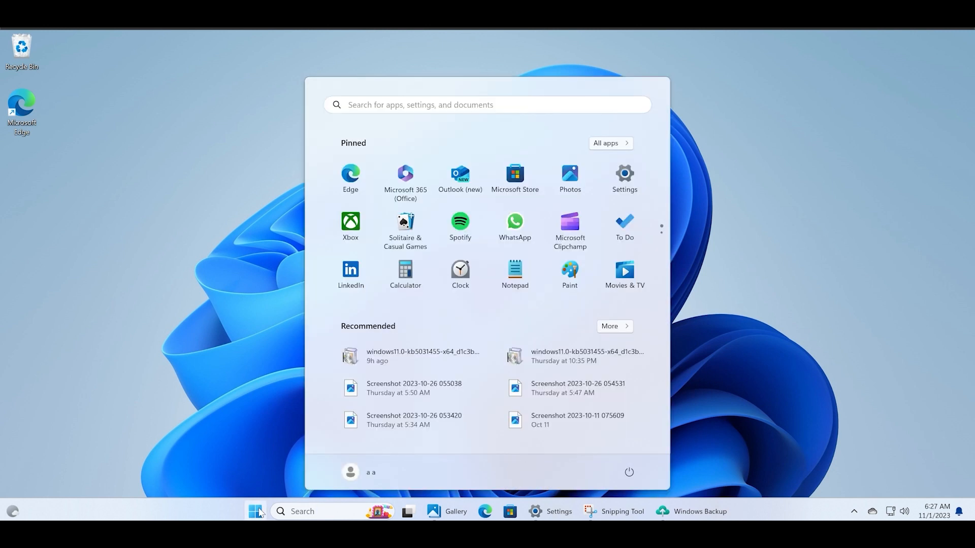
mouse_move(534, 405)
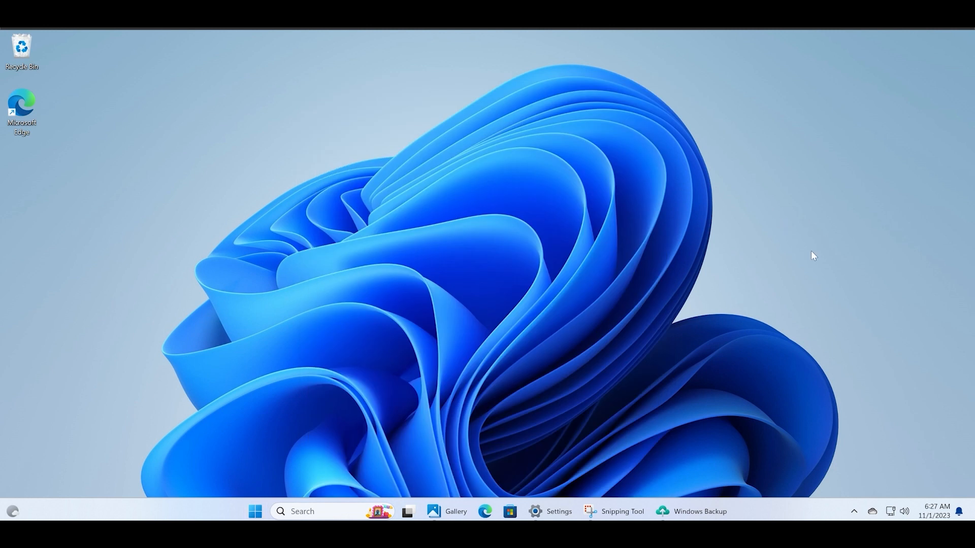
mouse_move(773, 367)
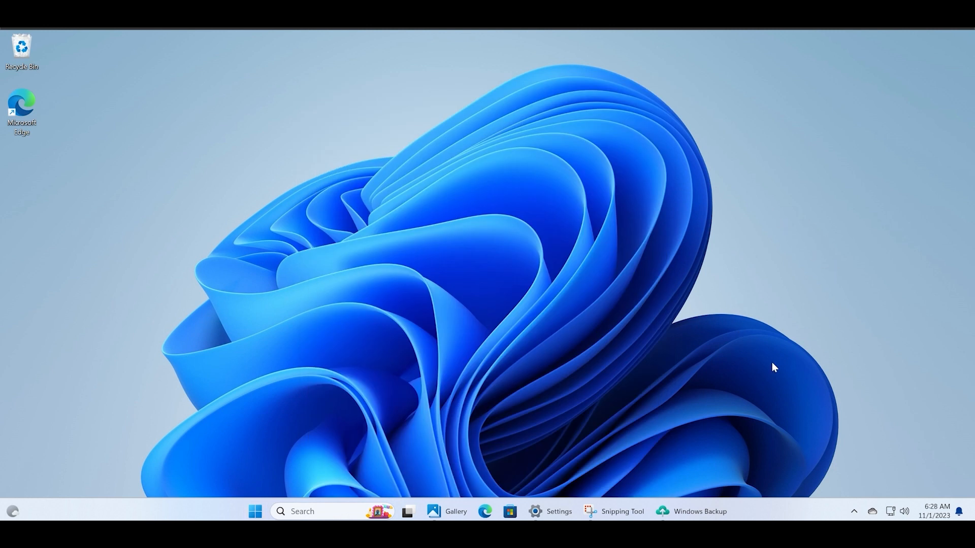
mouse_move(802, 390)
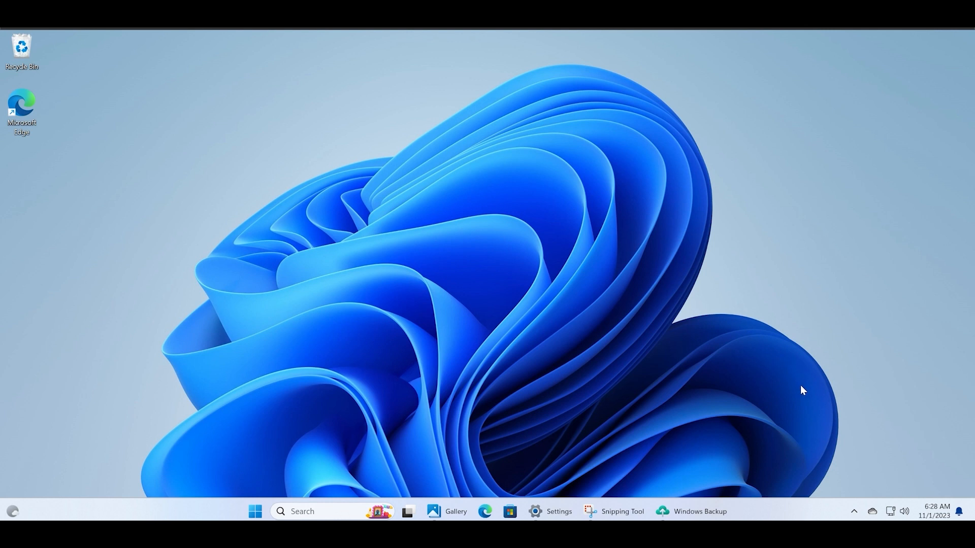
mouse_move(773, 367)
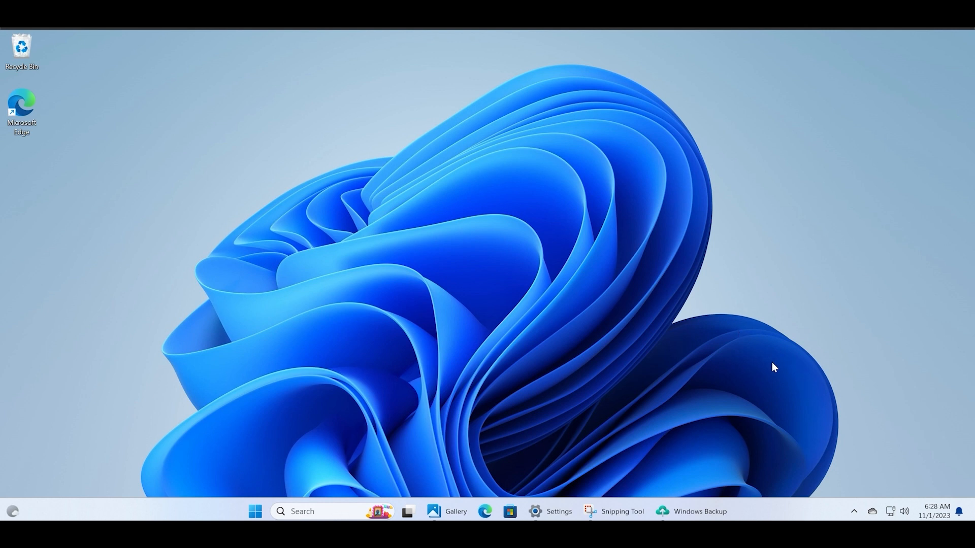
mouse_move(802, 391)
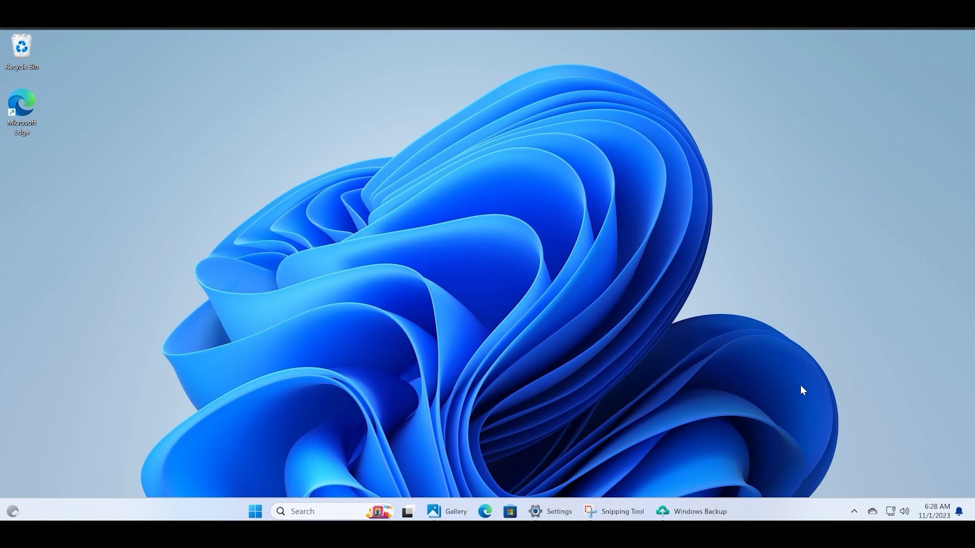
mouse_move(774, 367)
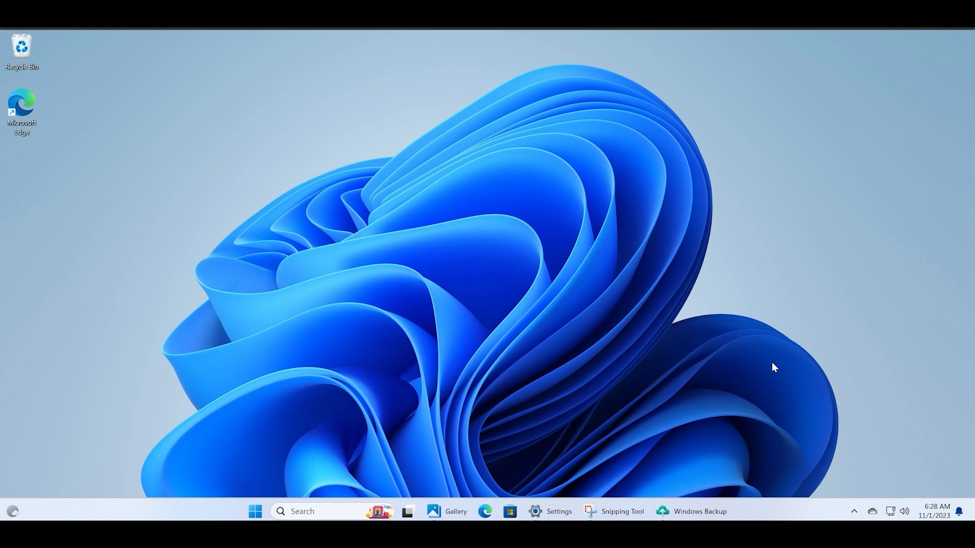